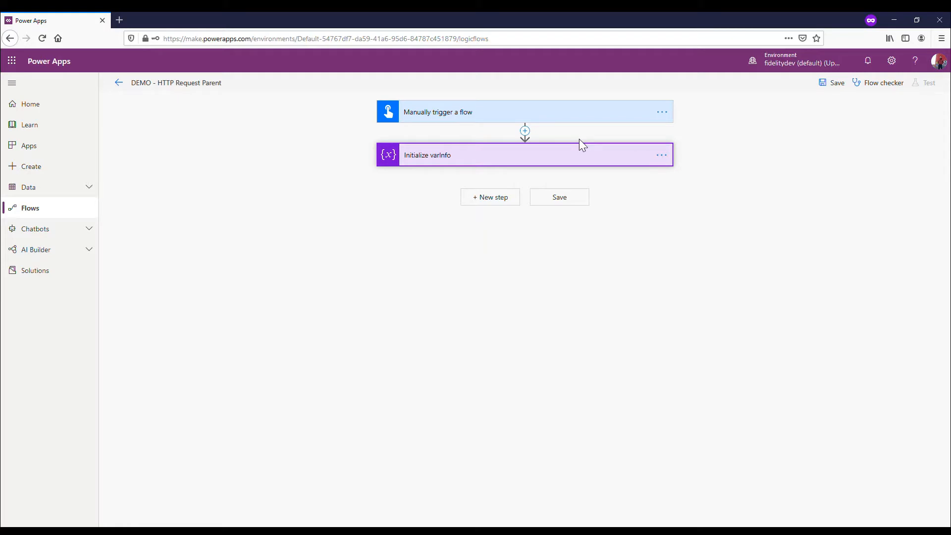
{"action": "mouse_move", "coordinate": [569, 229]}
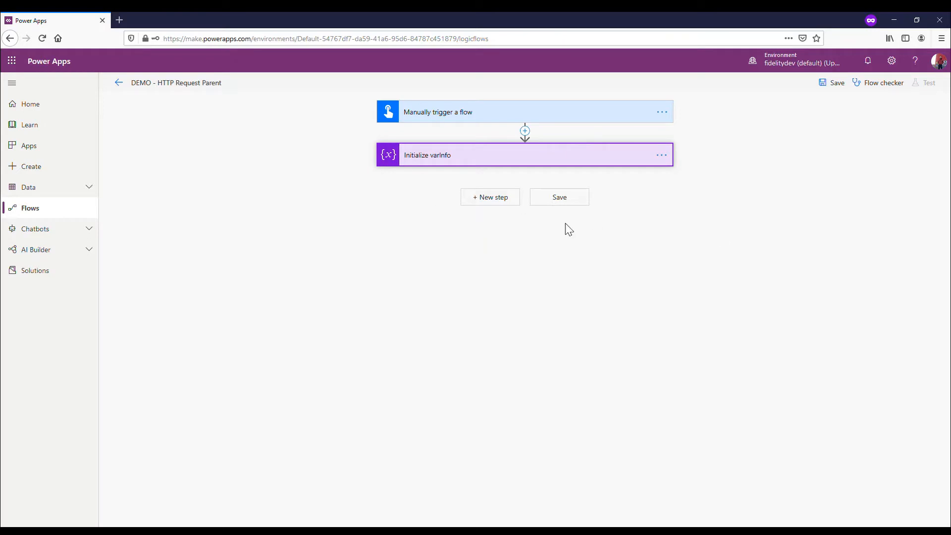
{"action": "mouse_move", "coordinate": [169, 97]}
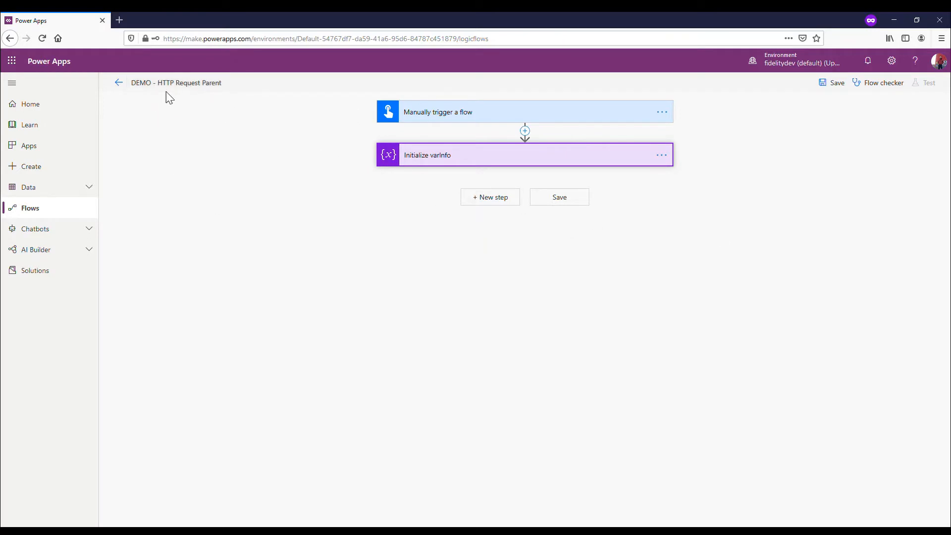
{"action": "mouse_move", "coordinate": [186, 89]}
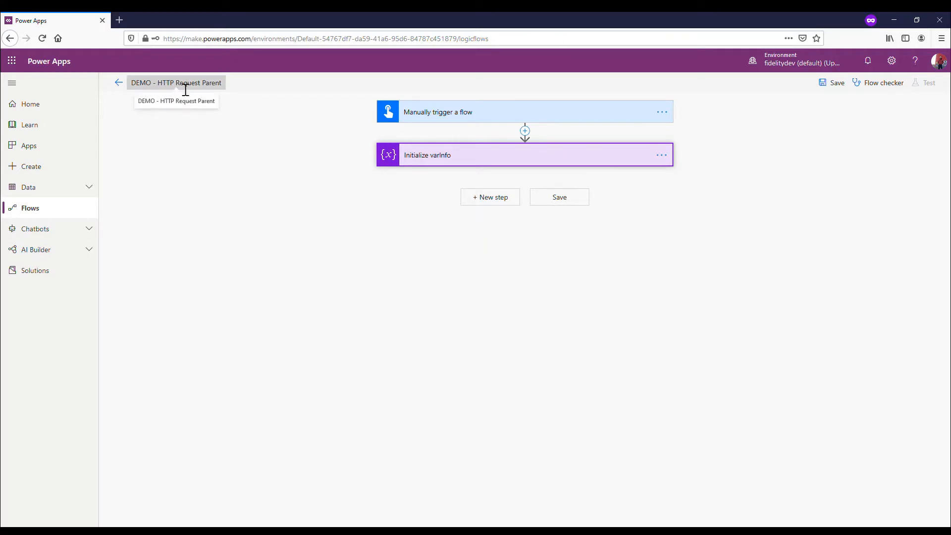
{"action": "mouse_move", "coordinate": [515, 134]}
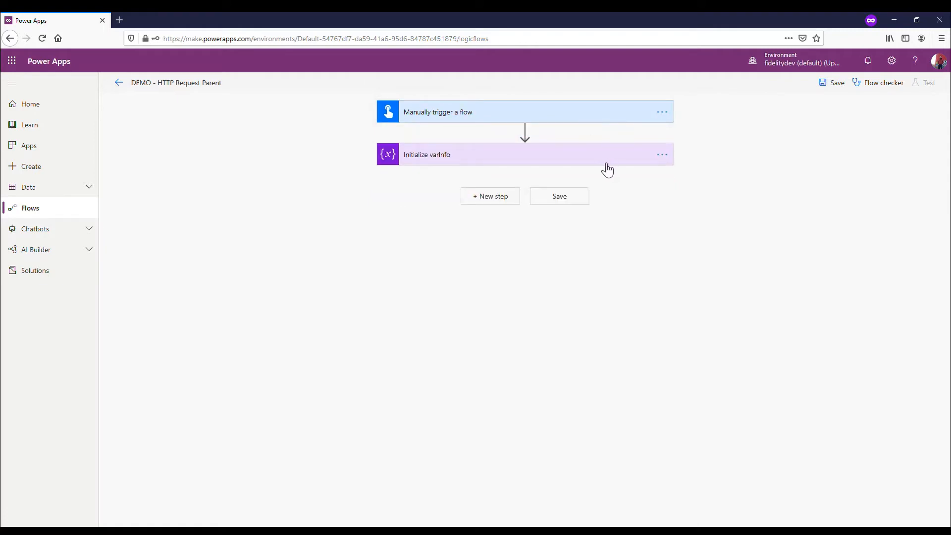
{"action": "mouse_move", "coordinate": [550, 119]}
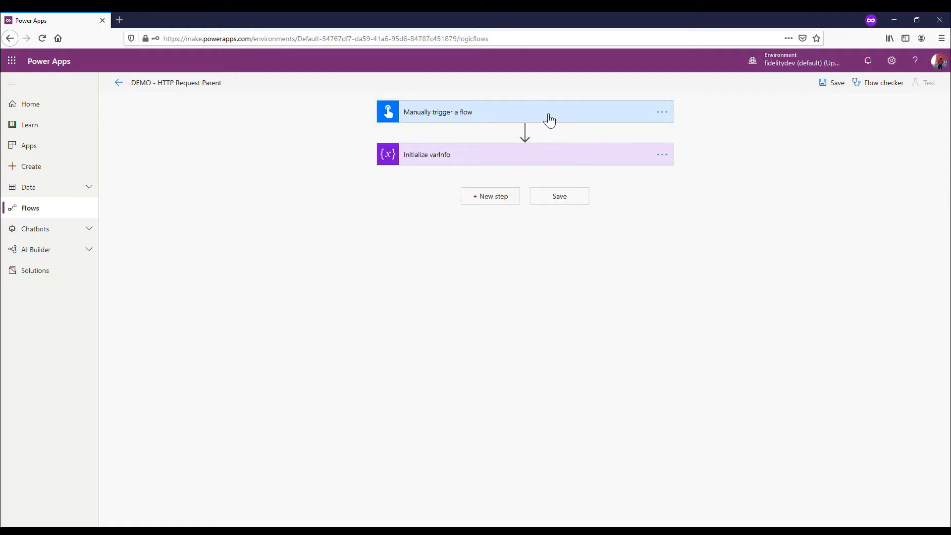
{"action": "mouse_move", "coordinate": [493, 163]}
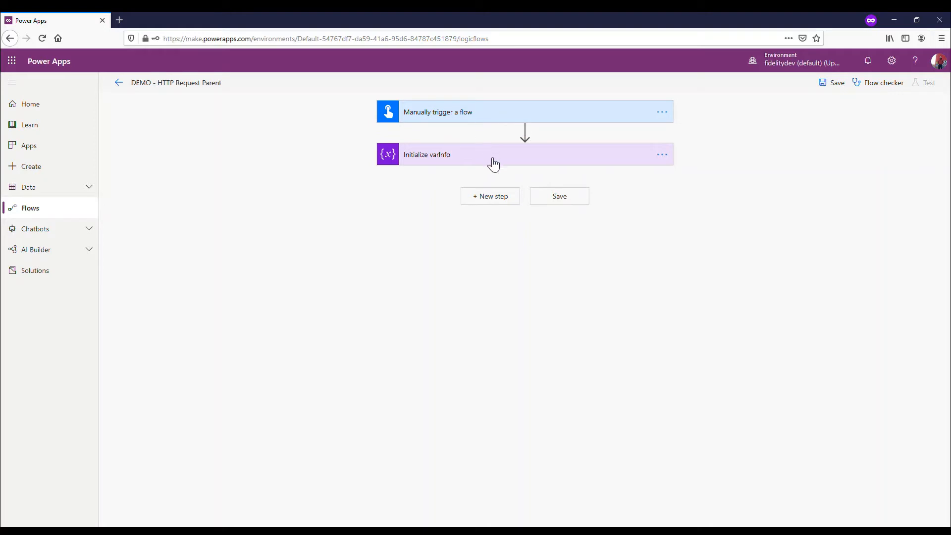
- Review the varInfo step and add an HTTP action after it in the parent flow
{"action": "left_click", "coordinate": [494, 153]}
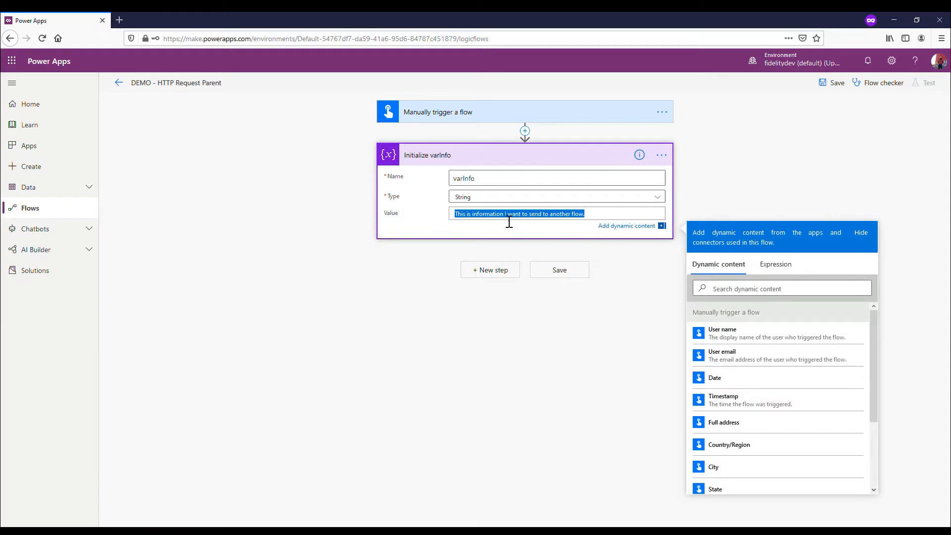
{"action": "mouse_move", "coordinate": [574, 155]}
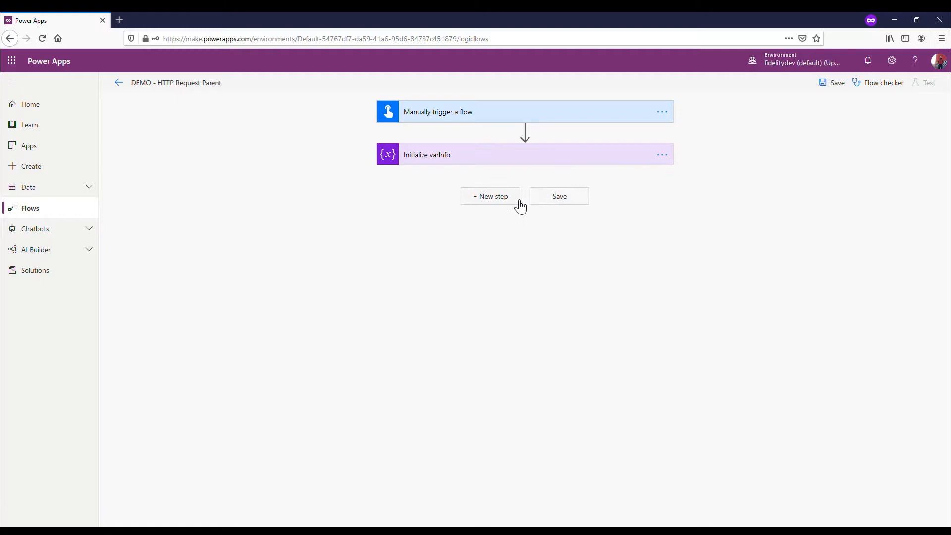
{"action": "mouse_move", "coordinate": [498, 218]}
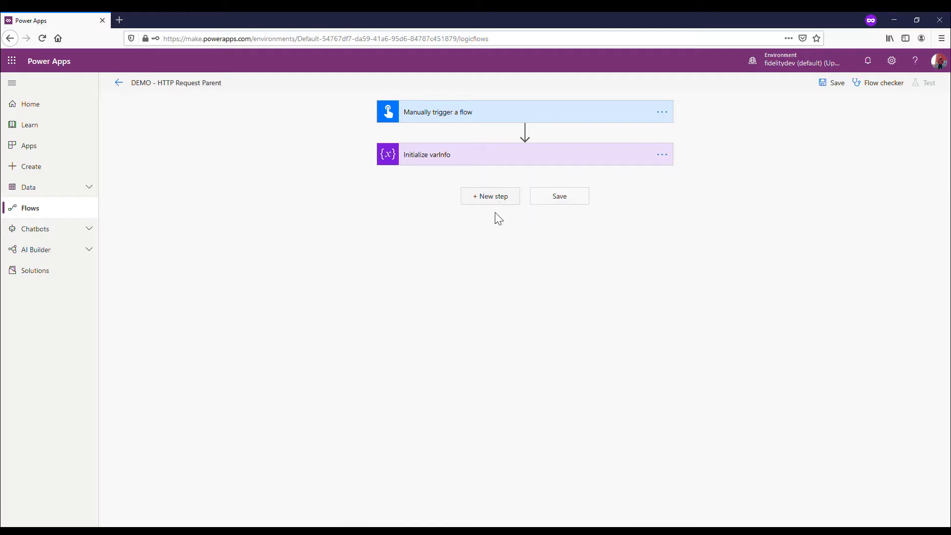
{"action": "left_click", "coordinate": [489, 196]}
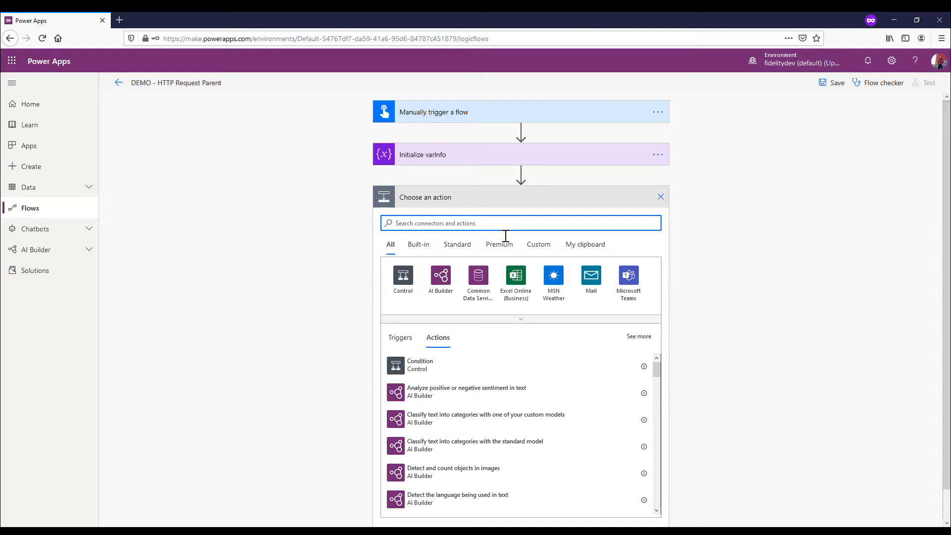
{"action": "type", "text": "http"}
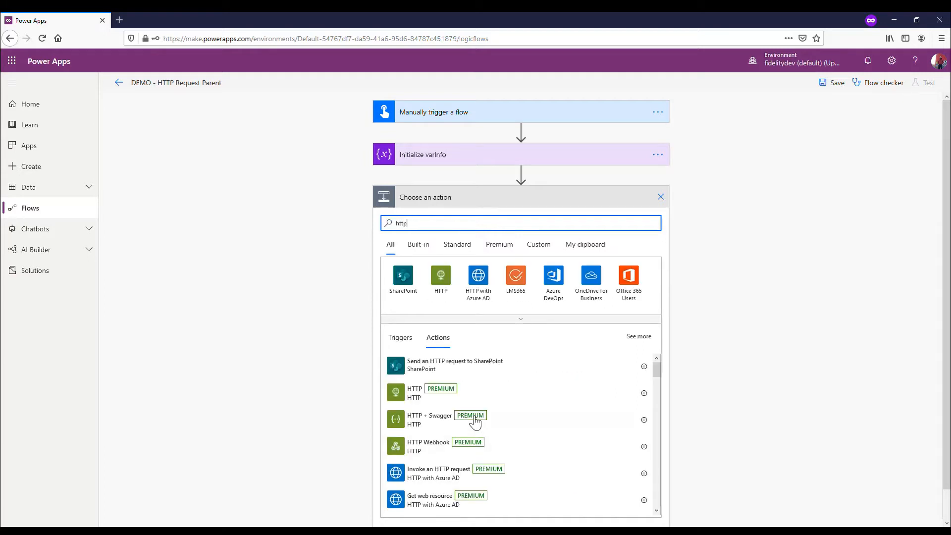
{"action": "mouse_move", "coordinate": [531, 398]}
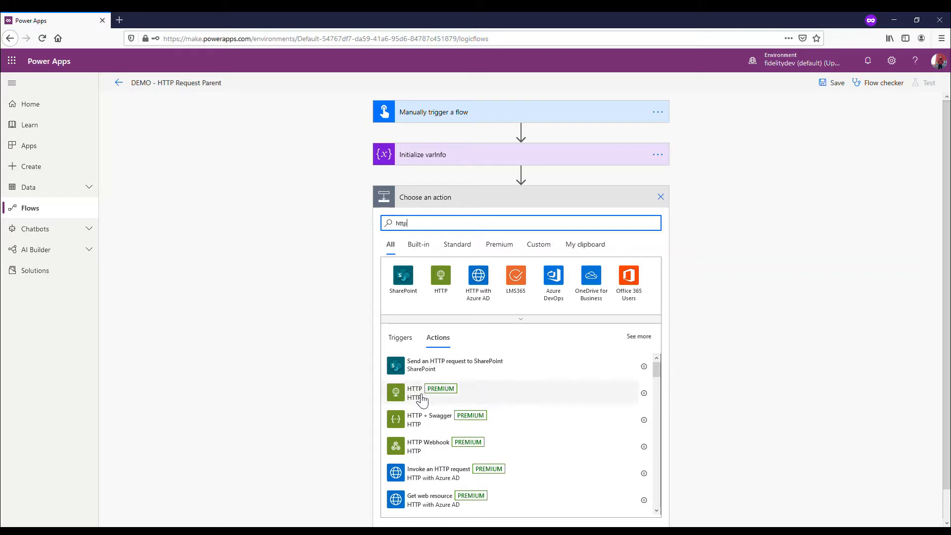
{"action": "left_click", "coordinate": [414, 392]}
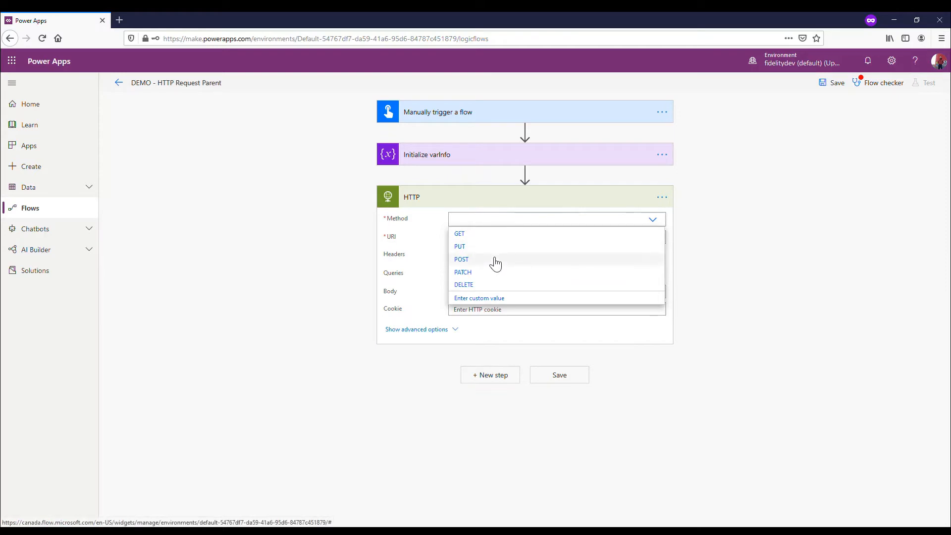
{"action": "mouse_move", "coordinate": [493, 259]}
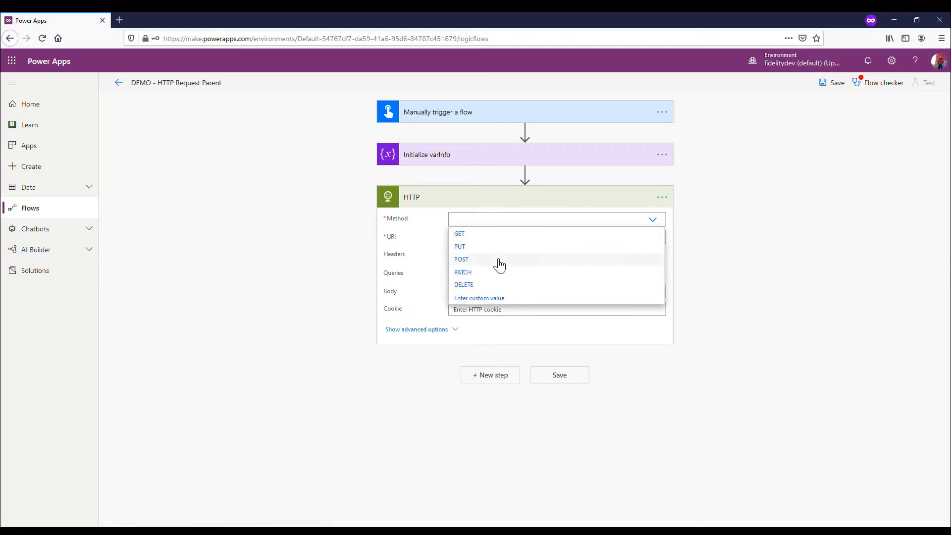
- Set the HTTP action's method to POST with the varInfo variable as its request body
{"action": "left_click", "coordinate": [462, 260]}
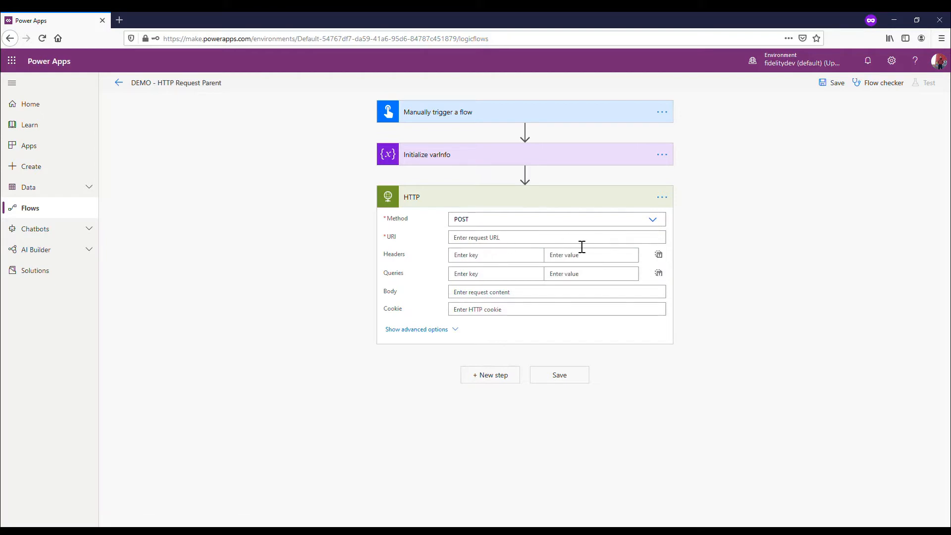
{"action": "mouse_move", "coordinate": [519, 253]}
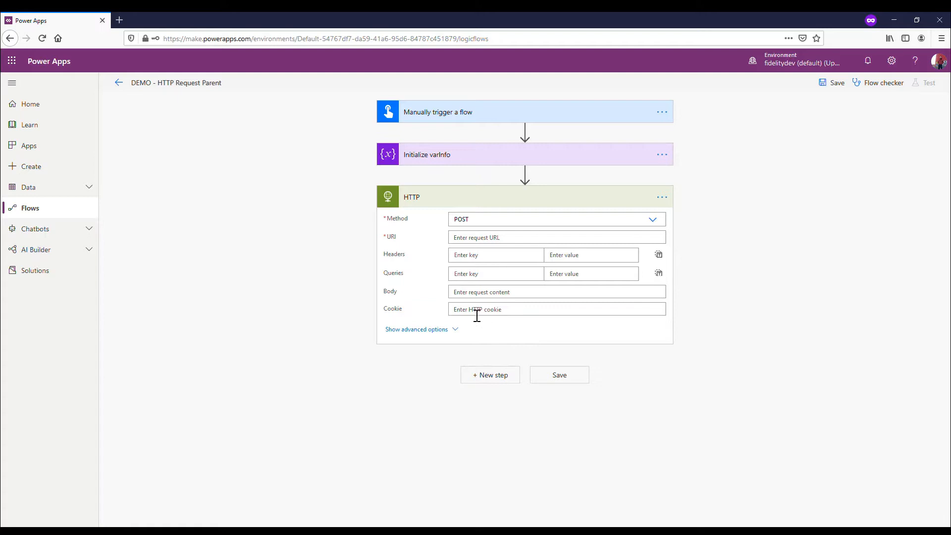
{"action": "left_click", "coordinate": [553, 292]}
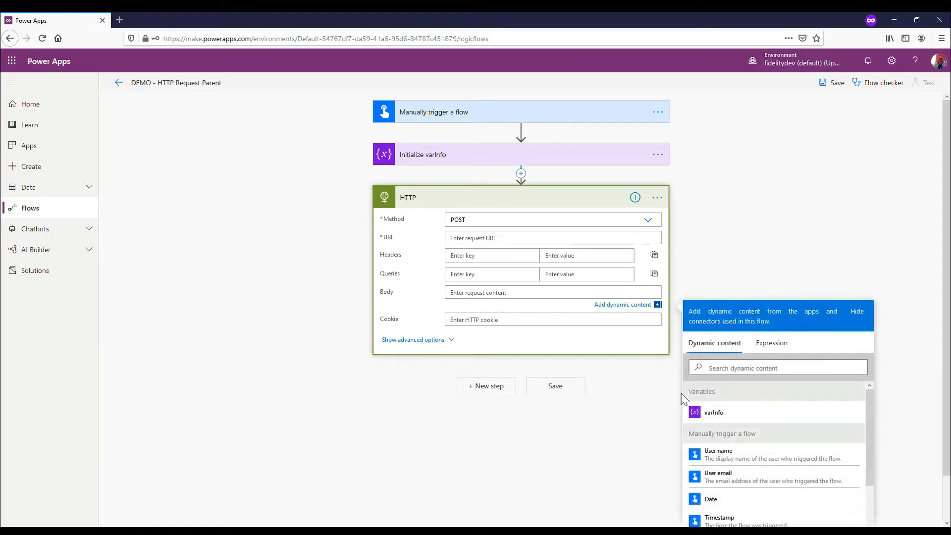
{"action": "mouse_move", "coordinate": [525, 164]}
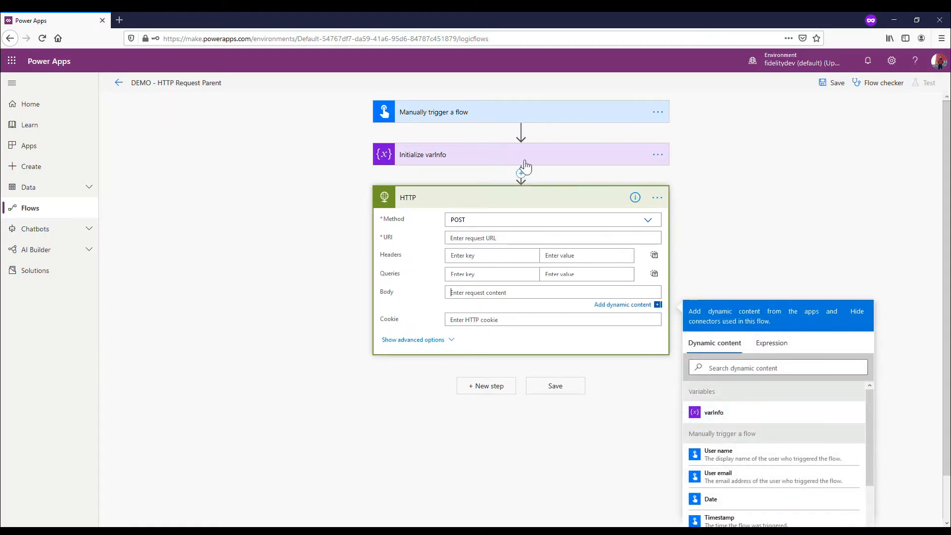
{"action": "left_click", "coordinate": [713, 414]}
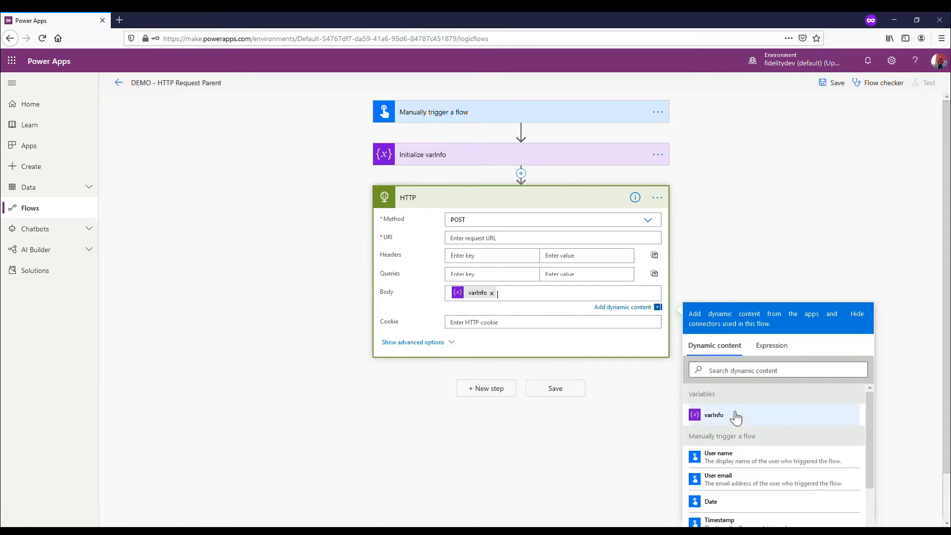
{"action": "mouse_move", "coordinate": [74, 31]}
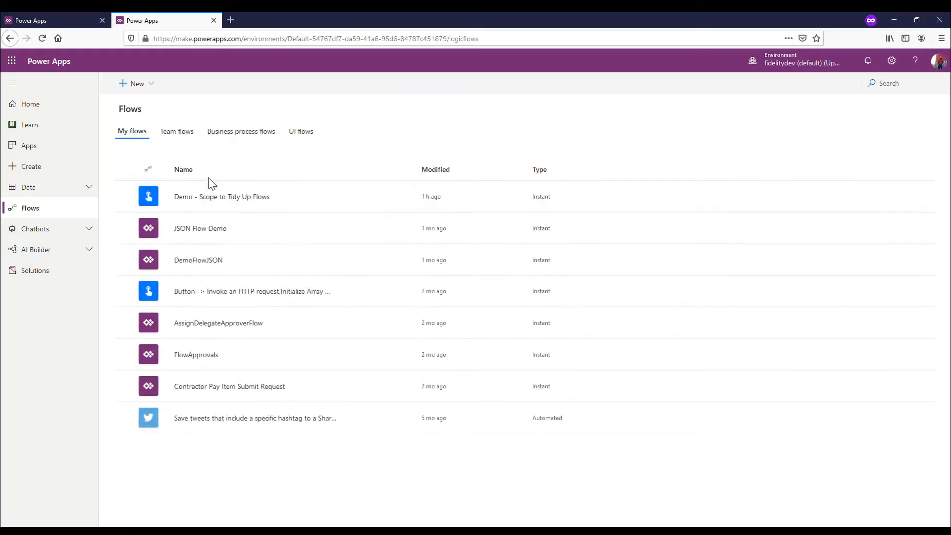
- Create an instant flow 'DEMO - HTTP Child Flow' triggered by 'When an HTTP request is received'
{"action": "left_click", "coordinate": [136, 83]}
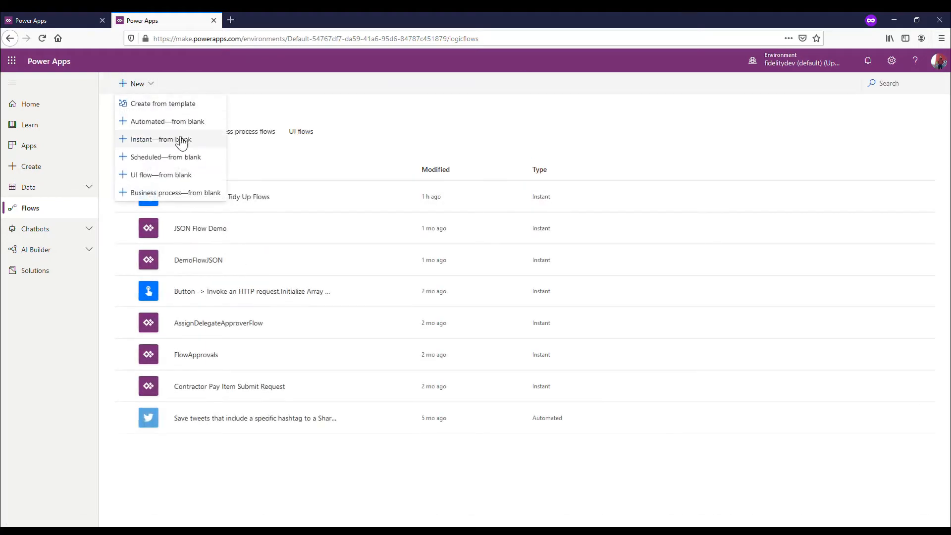
{"action": "left_click", "coordinate": [161, 138]}
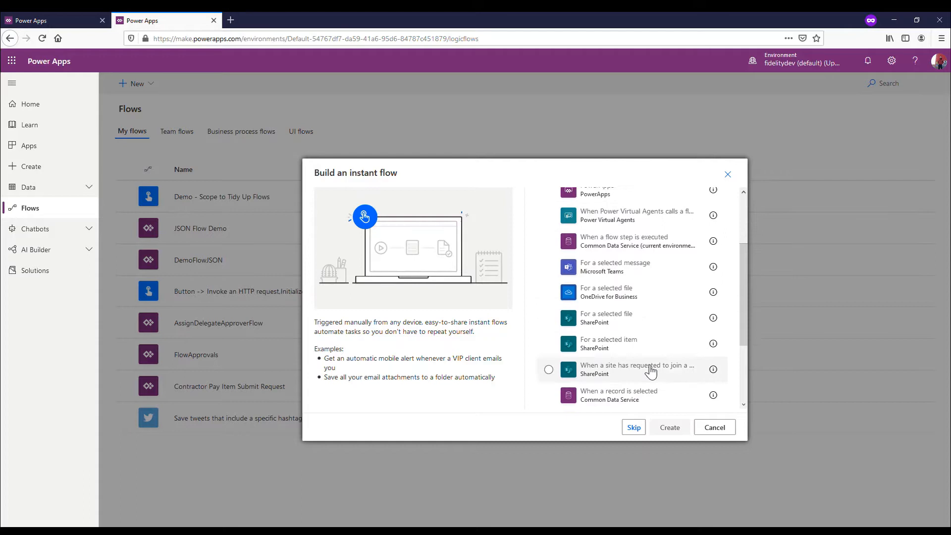
{"action": "scroll", "scroll_direction": "down", "scroll_amount": 3}
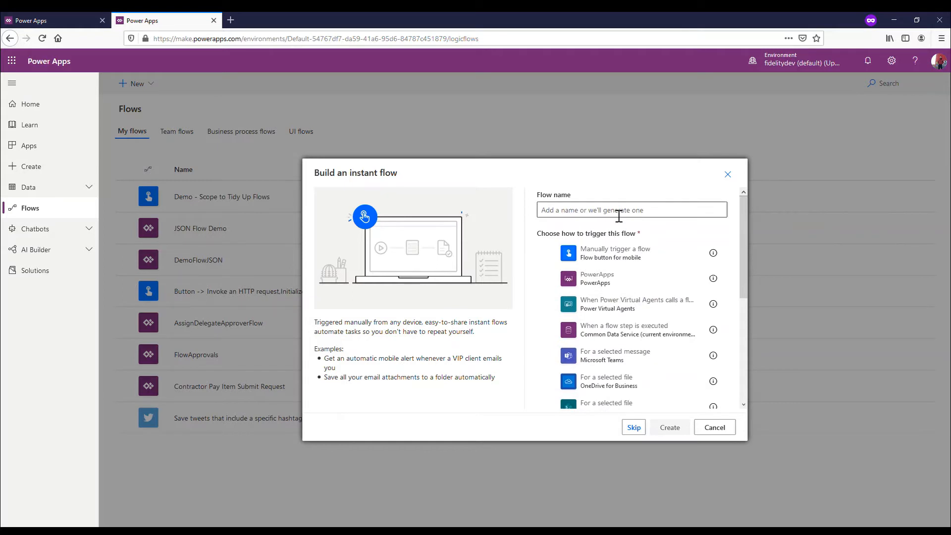
{"action": "left_click", "coordinate": [632, 210]}
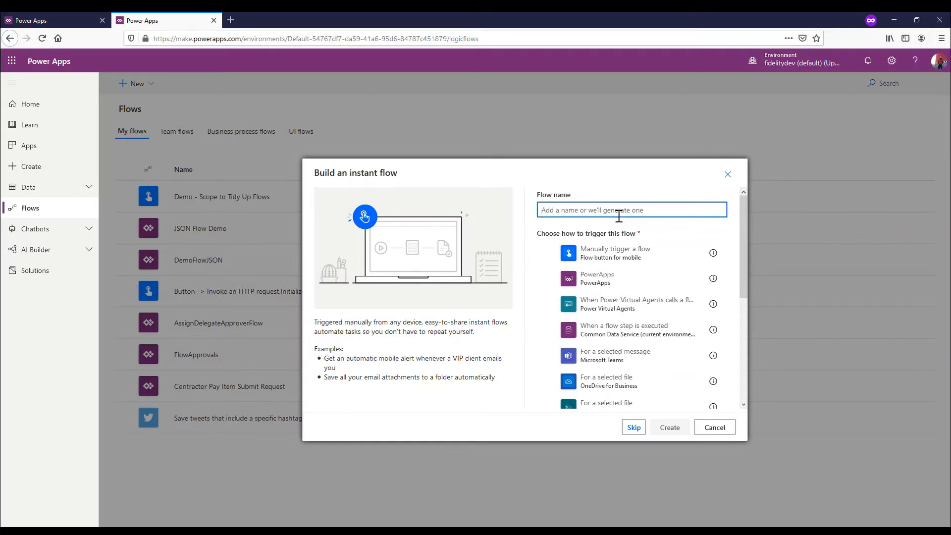
{"action": "type", "text": "De"}
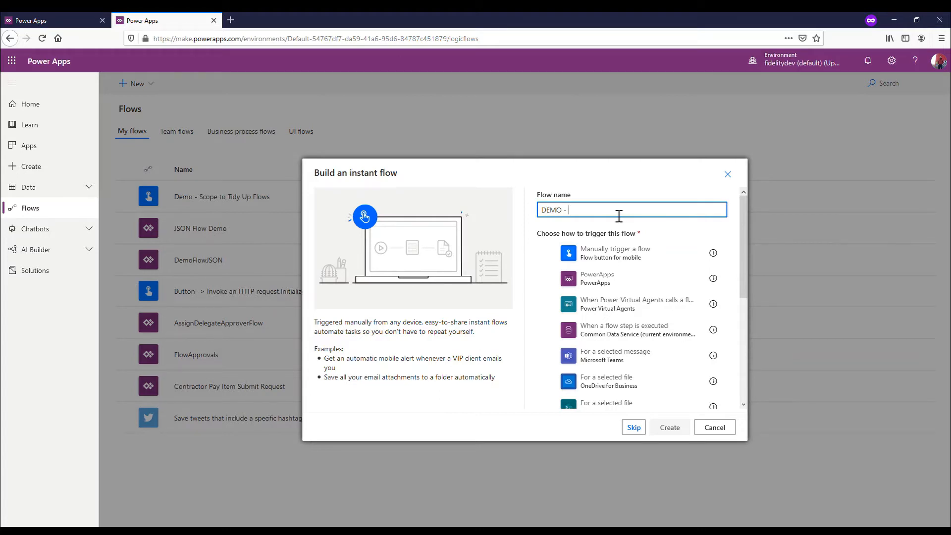
{"action": "type", "text": "HTTP"}
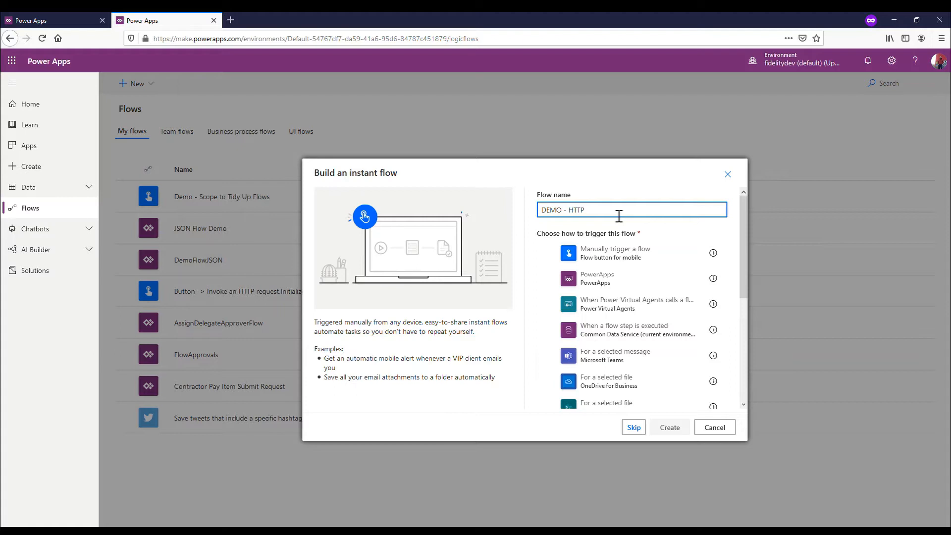
{"action": "type", "text": "Child Flow"}
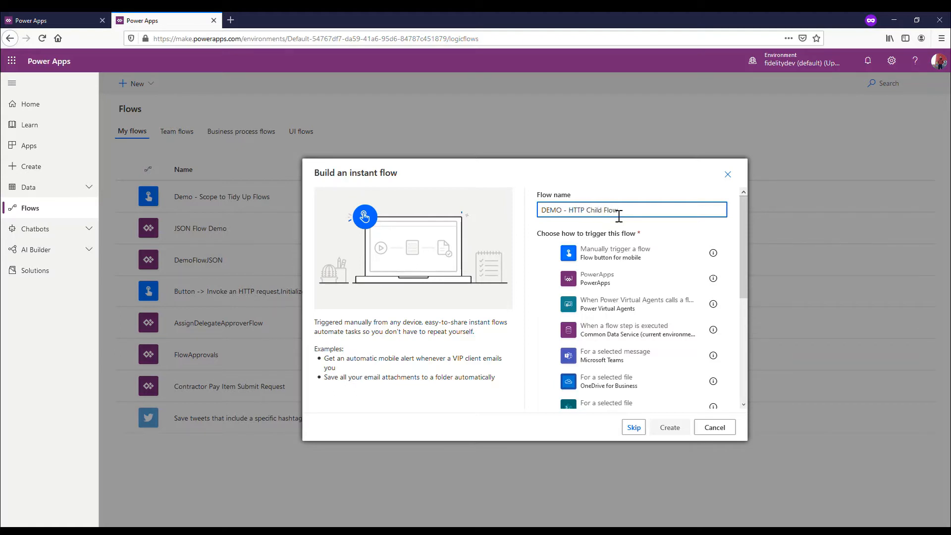
{"action": "scroll", "scroll_direction": "down", "scroll_amount": 3}
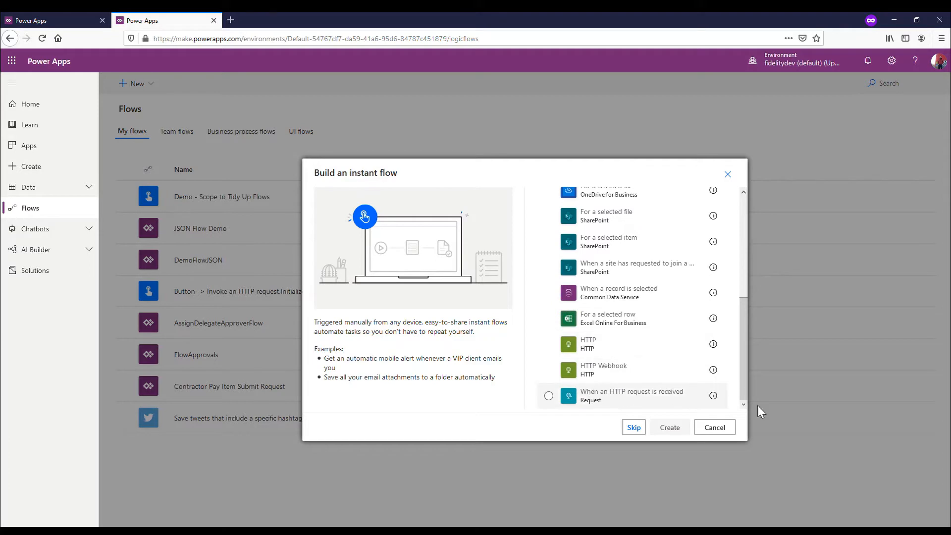
{"action": "left_click", "coordinate": [548, 396]}
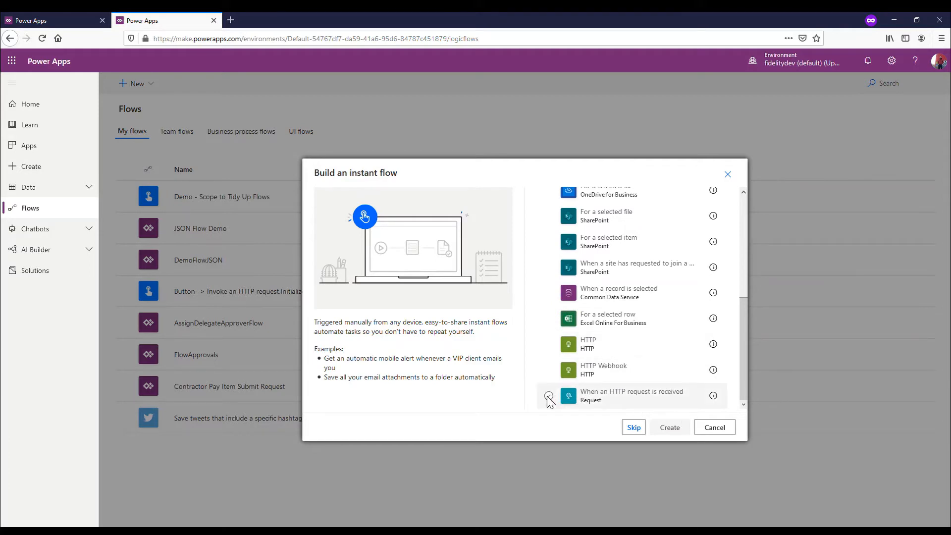
{"action": "left_click", "coordinate": [670, 427]}
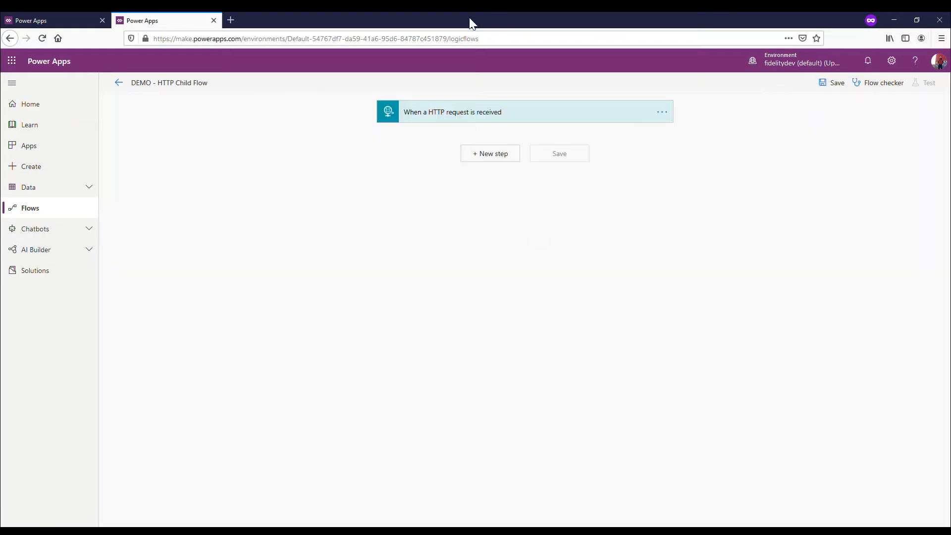
- Attempt to save the child flow with only its trigger, getting the one-action-required error
{"action": "left_click", "coordinate": [472, 111]}
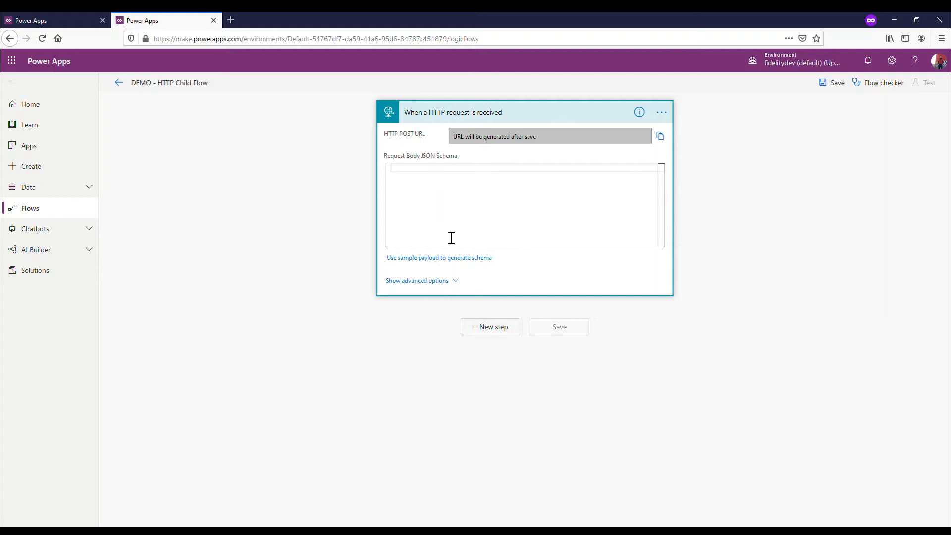
{"action": "mouse_move", "coordinate": [493, 169]}
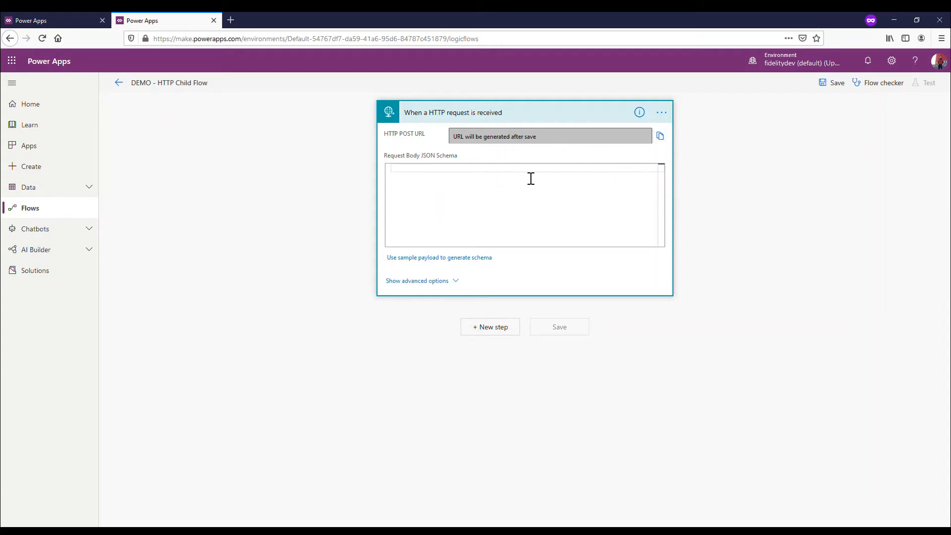
{"action": "mouse_move", "coordinate": [606, 169]}
{"action": "type", "text": "{}"}
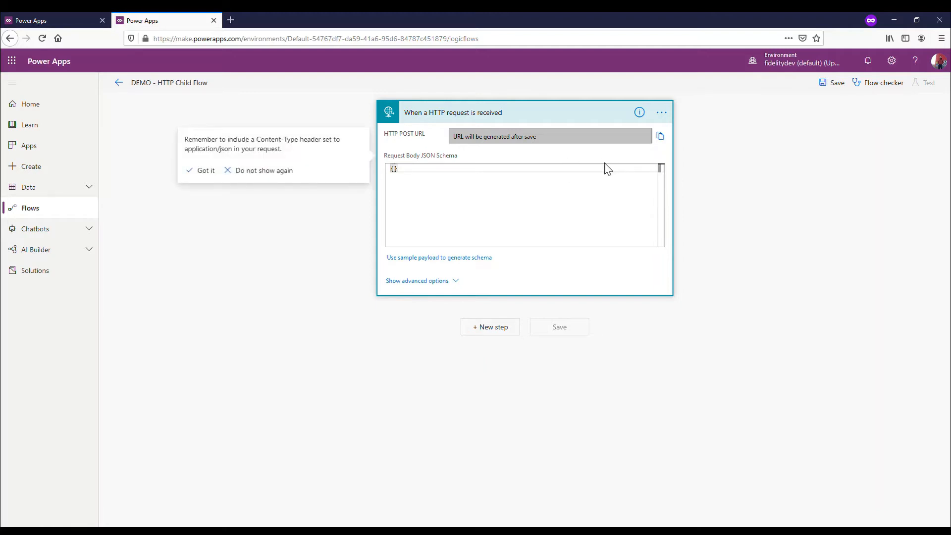
{"action": "left_click", "coordinate": [837, 83]}
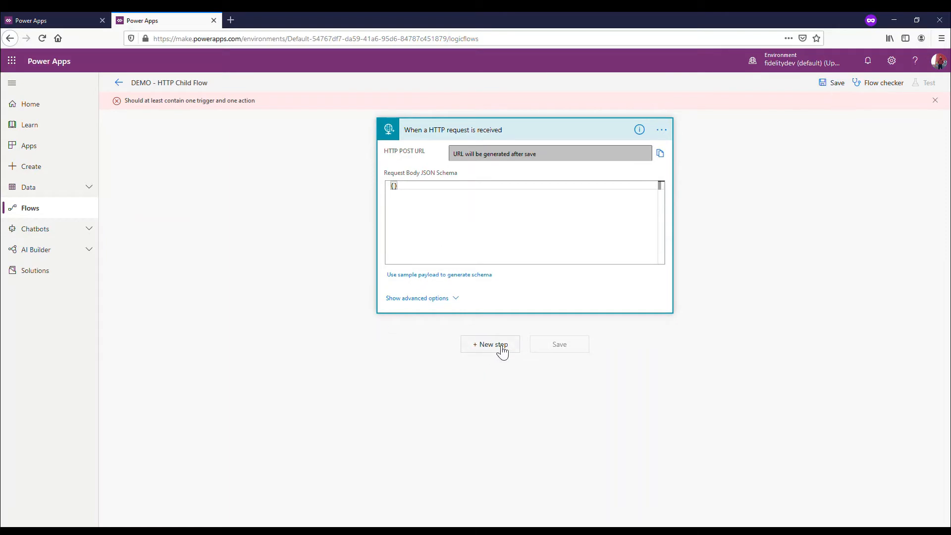
{"action": "left_click", "coordinate": [489, 344]}
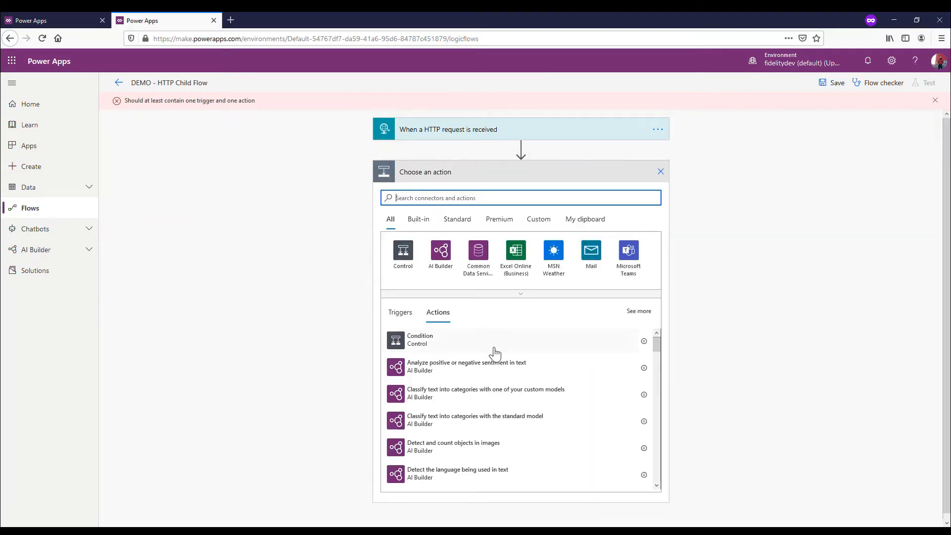
{"action": "mouse_move", "coordinate": [582, 241]}
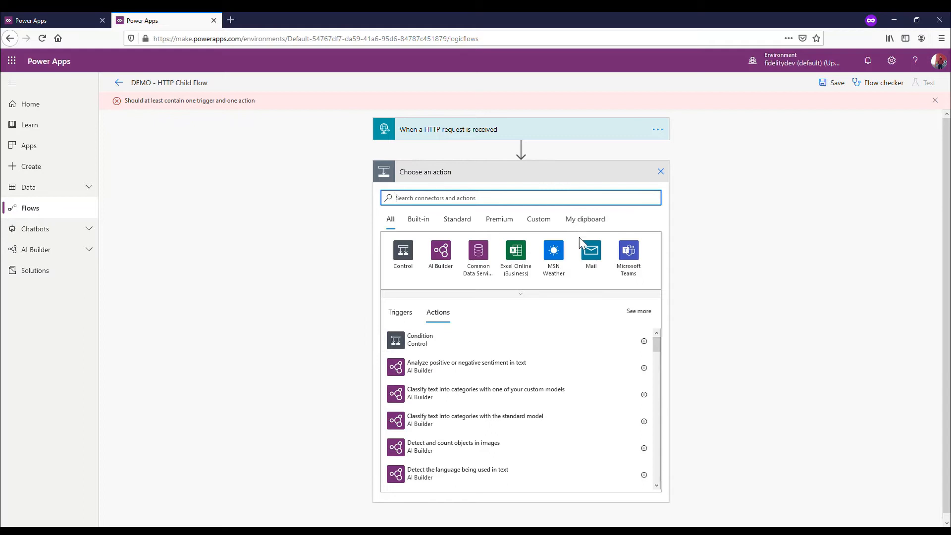
{"action": "left_click", "coordinate": [590, 250]}
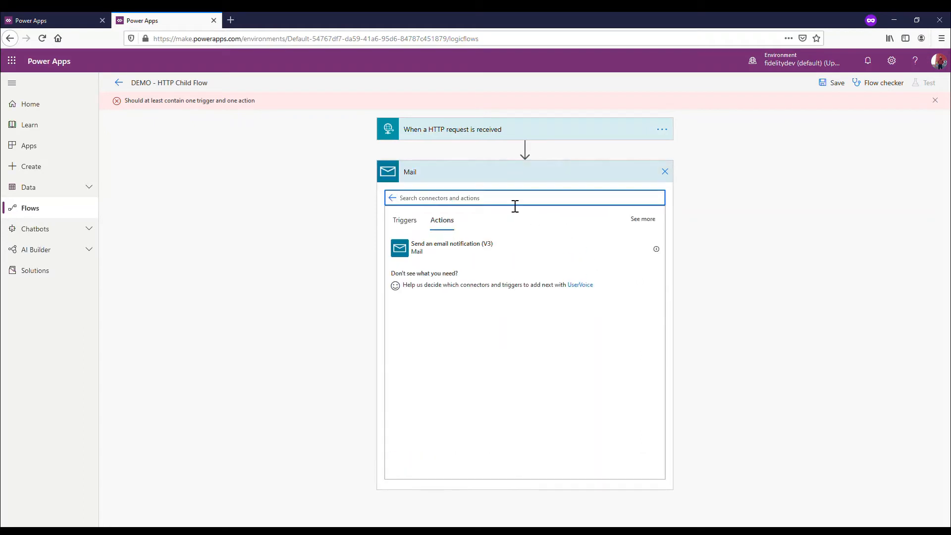
{"action": "left_click", "coordinate": [445, 248]}
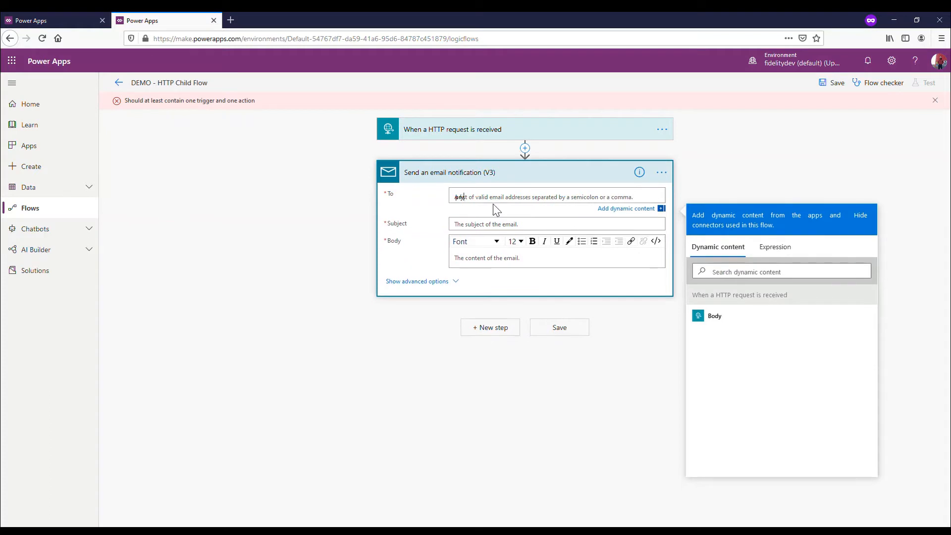
{"action": "type", "text": "pryan"}
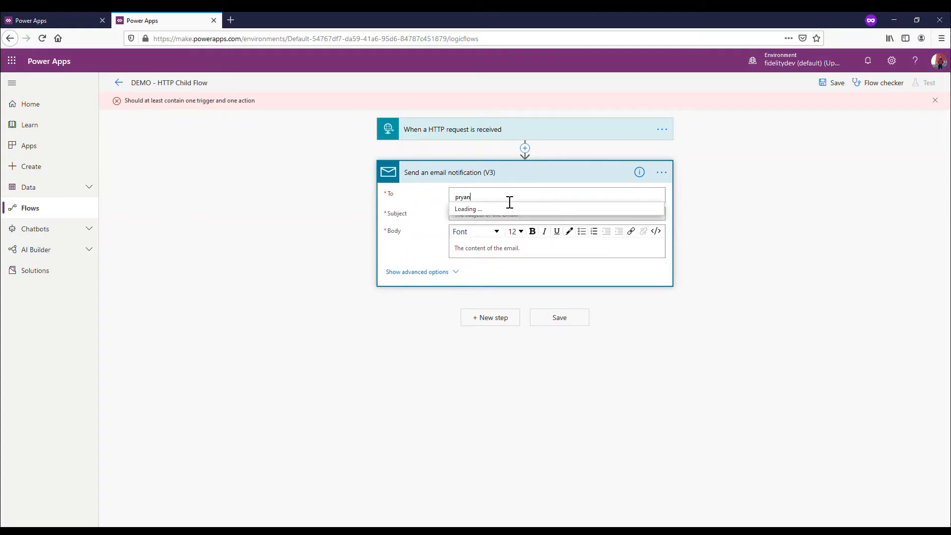
{"action": "left_click", "coordinate": [485, 208]}
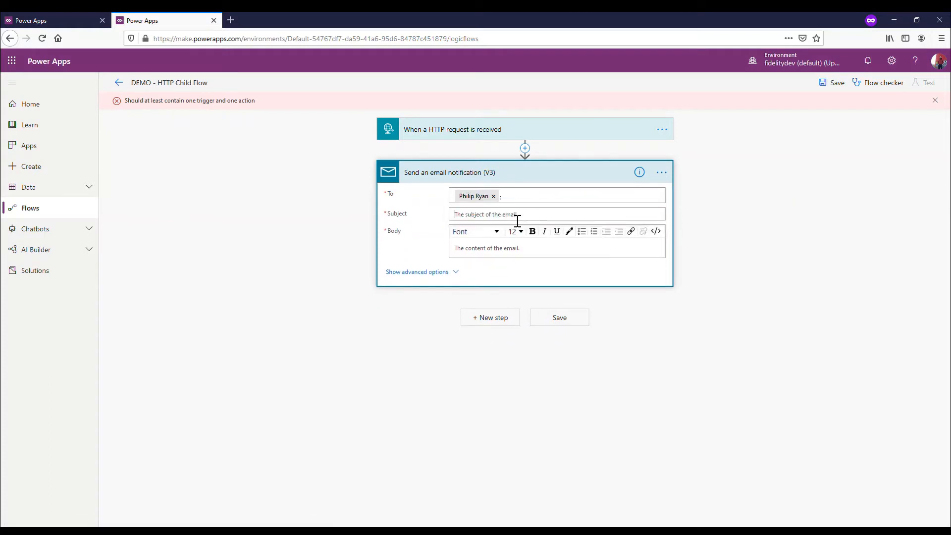
{"action": "left_click", "coordinate": [555, 214]}
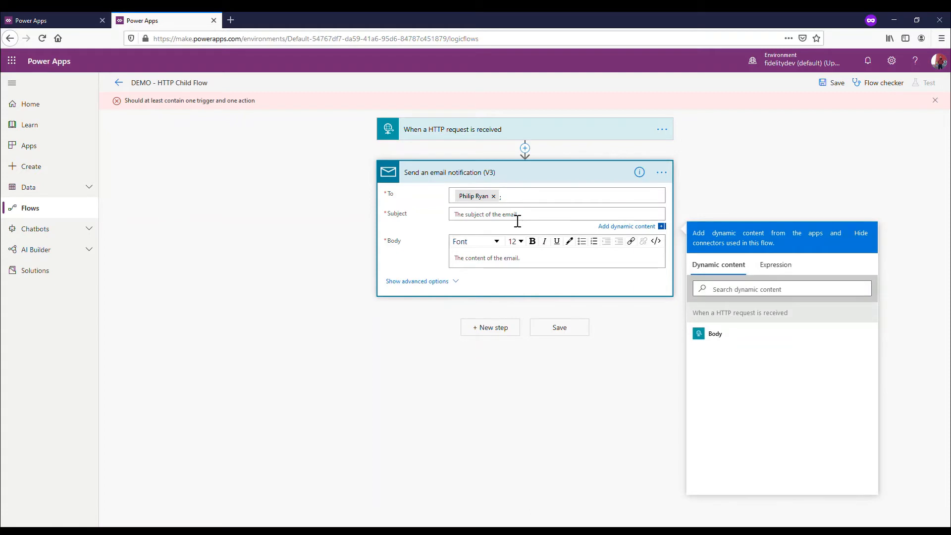
{"action": "type", "text": "Test"}
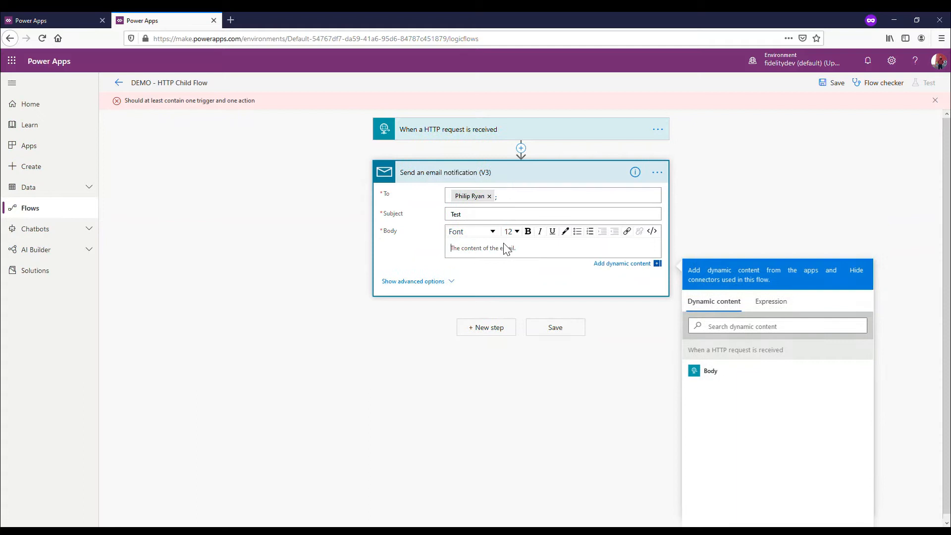
{"action": "type", "text": "dvdf"}
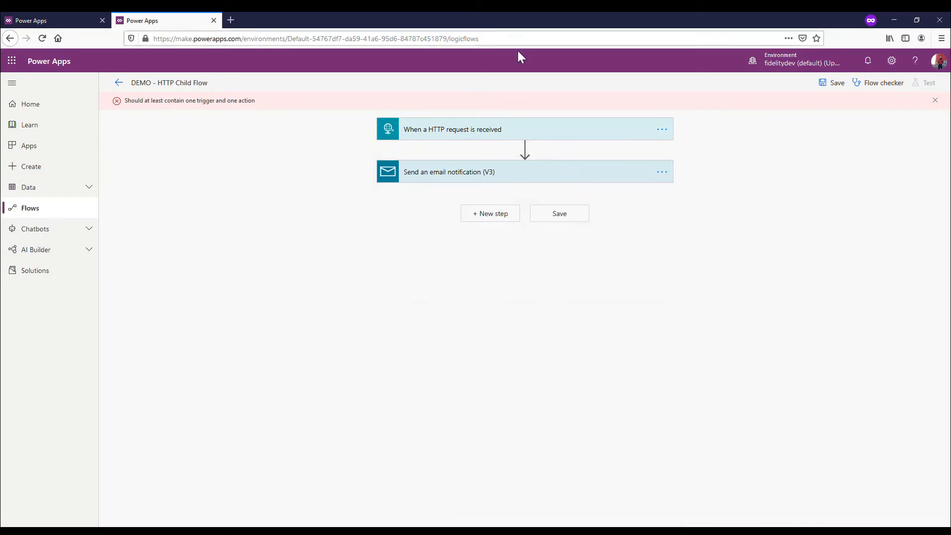
{"action": "mouse_move", "coordinate": [571, 134]}
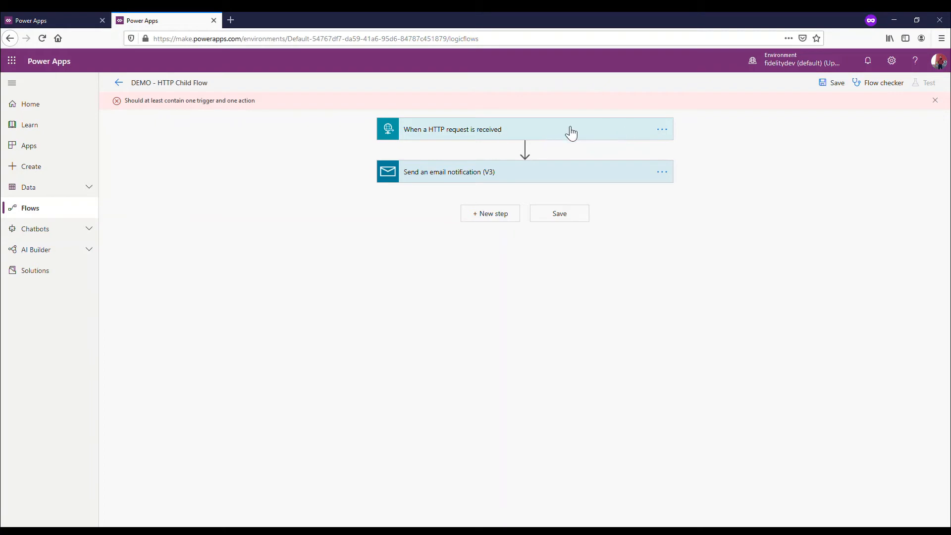
{"action": "mouse_move", "coordinate": [836, 84]}
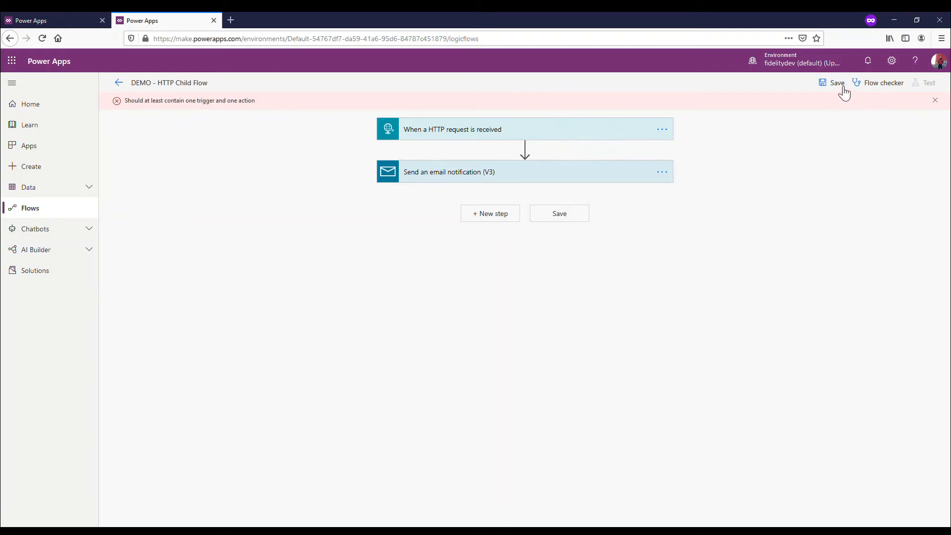
- Save the child flow and select its generated HTTP POST URL to bring to the parent flow
{"action": "left_click", "coordinate": [836, 83]}
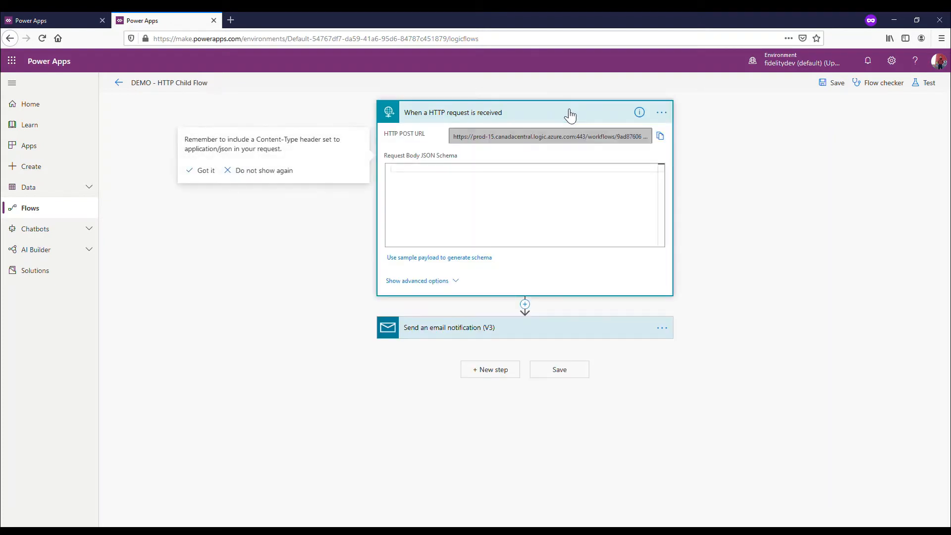
{"action": "left_click", "coordinate": [206, 170]}
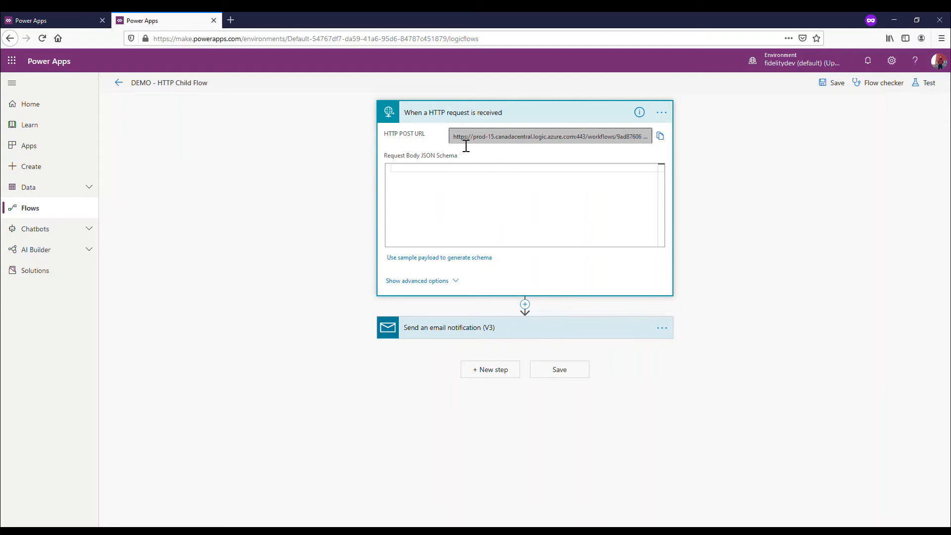
{"action": "triple_click", "coordinate": [549, 135]}
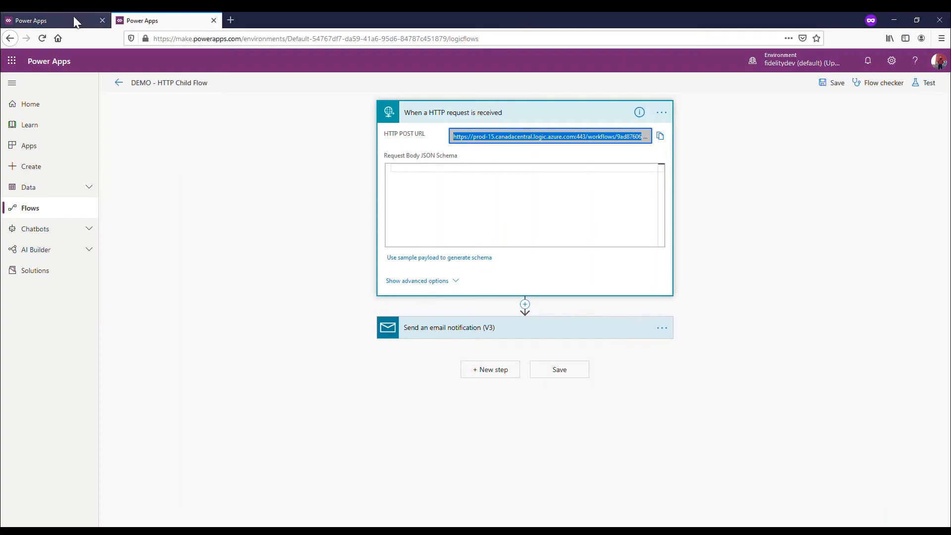
{"action": "left_click", "coordinate": [44, 20]}
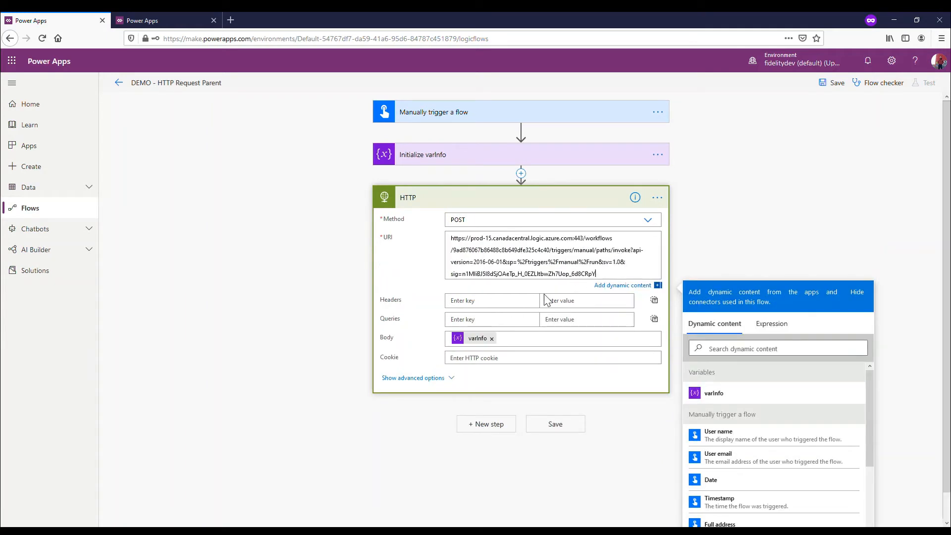
{"action": "mouse_move", "coordinate": [645, 277]}
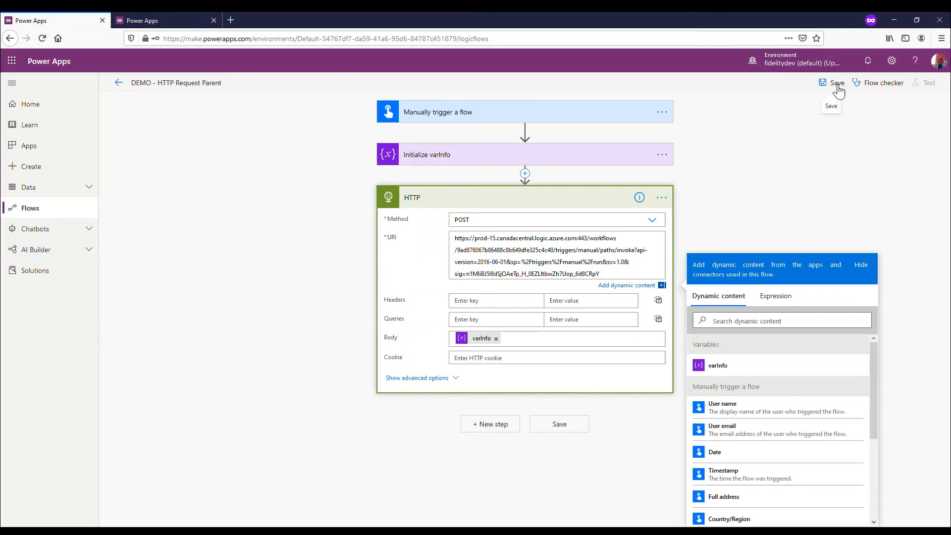
- Save the parent flow with the child URL as the HTTP action's POST URI
{"action": "left_click", "coordinate": [836, 83]}
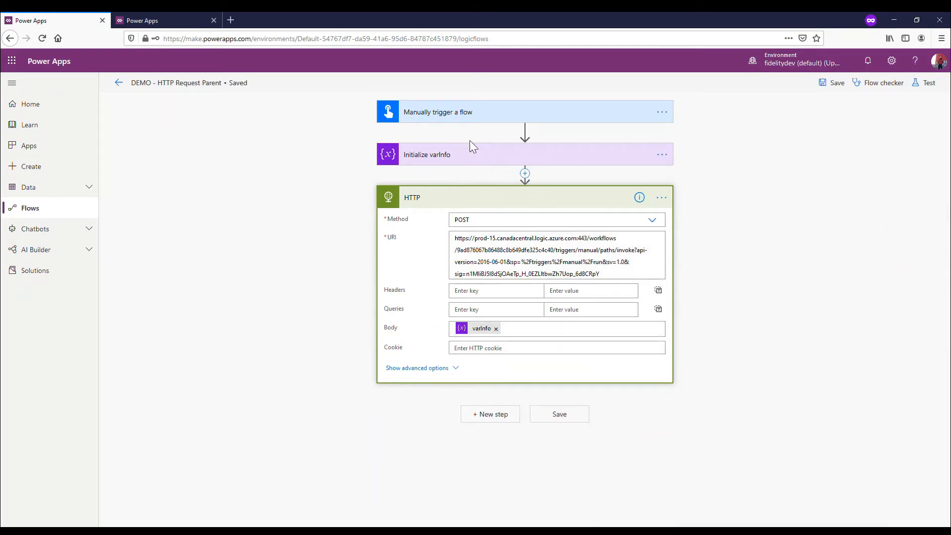
{"action": "left_click", "coordinate": [50, 20]}
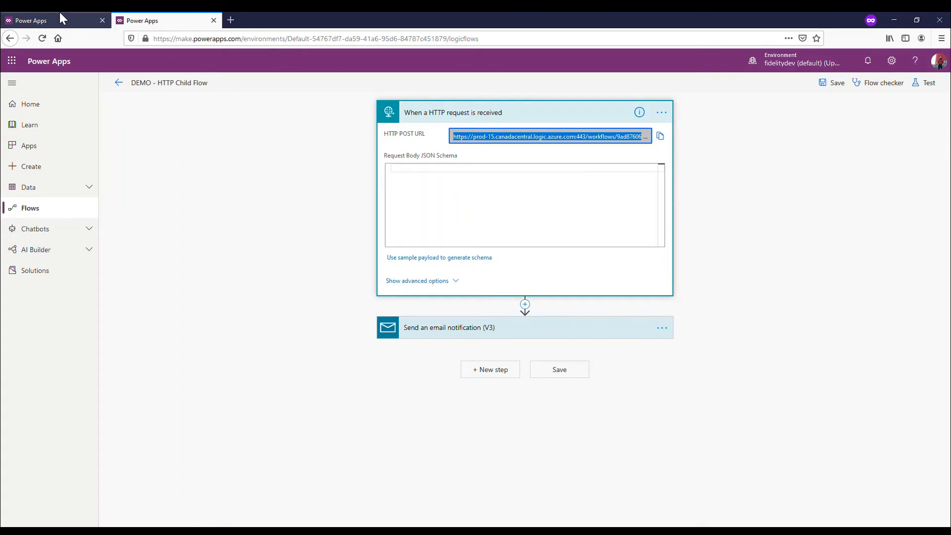
{"action": "left_click", "coordinate": [559, 369]}
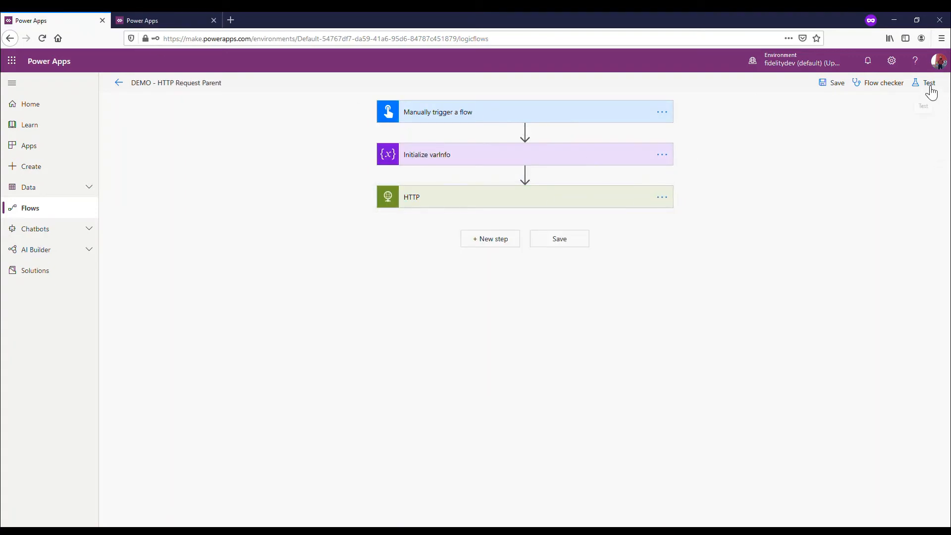
- Test the parent flow manually and inspect the varInfo and HTTP steps, confirming status 202
{"action": "left_click", "coordinate": [928, 84]}
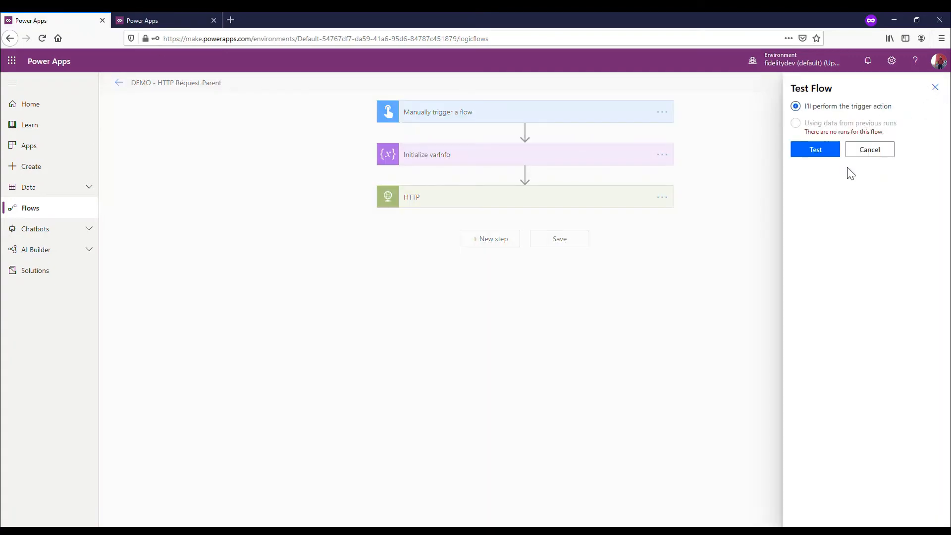
{"action": "left_click", "coordinate": [814, 148]}
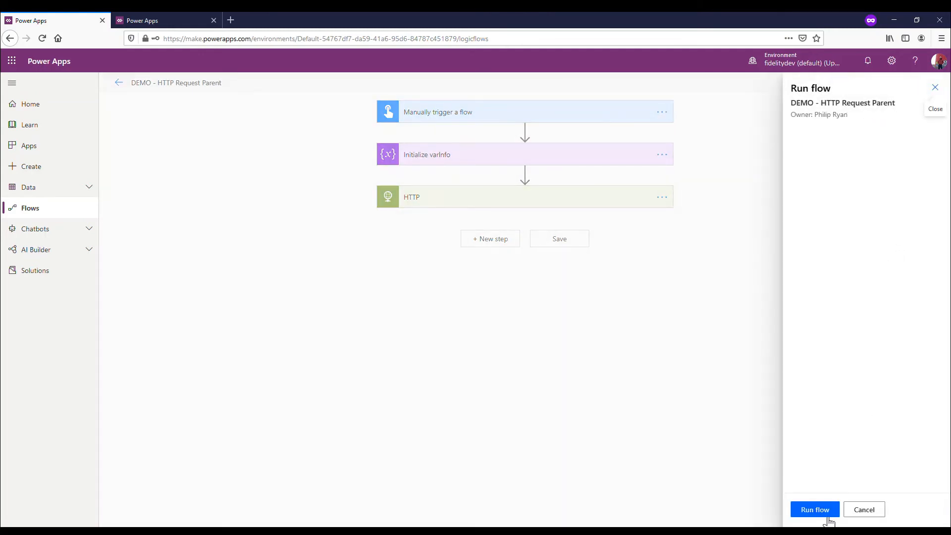
{"action": "left_click", "coordinate": [814, 509]}
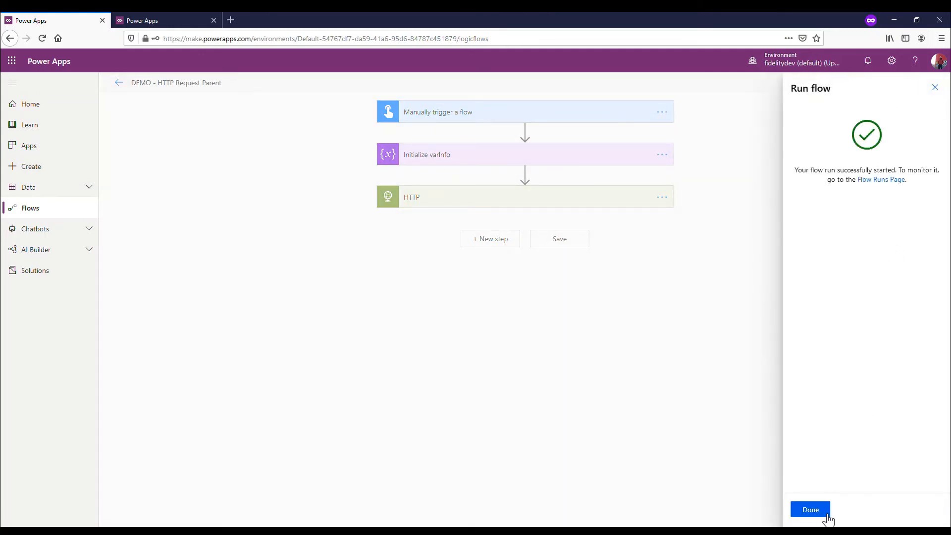
{"action": "left_click", "coordinate": [810, 509]}
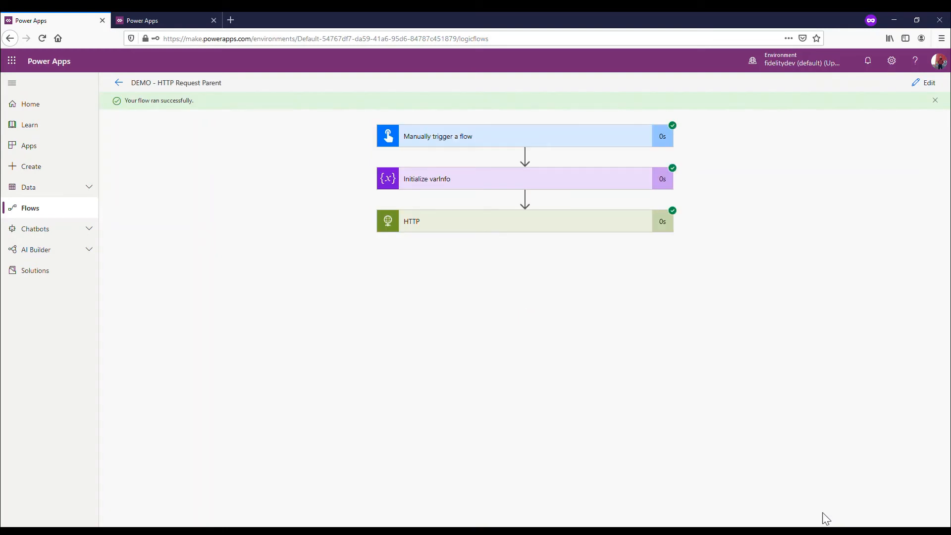
{"action": "mouse_move", "coordinate": [500, 194]}
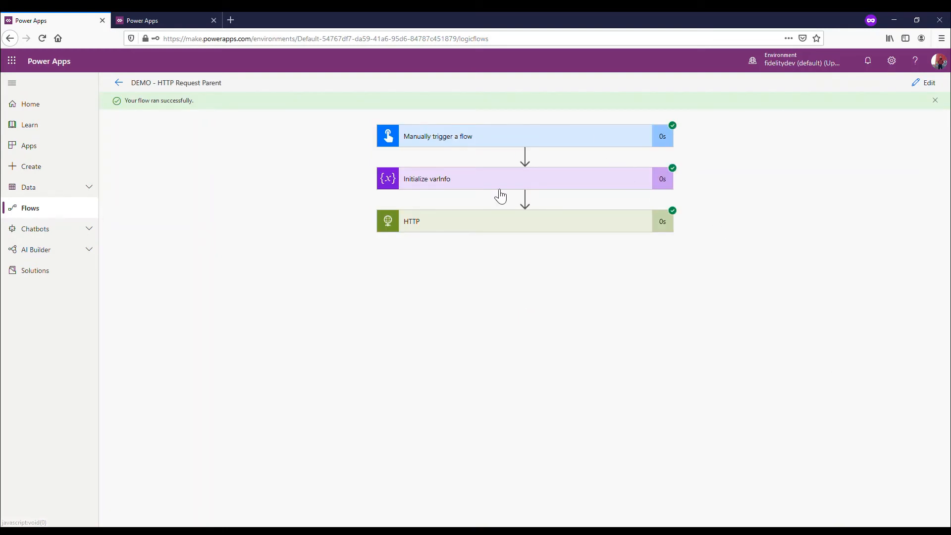
{"action": "left_click", "coordinate": [525, 178]}
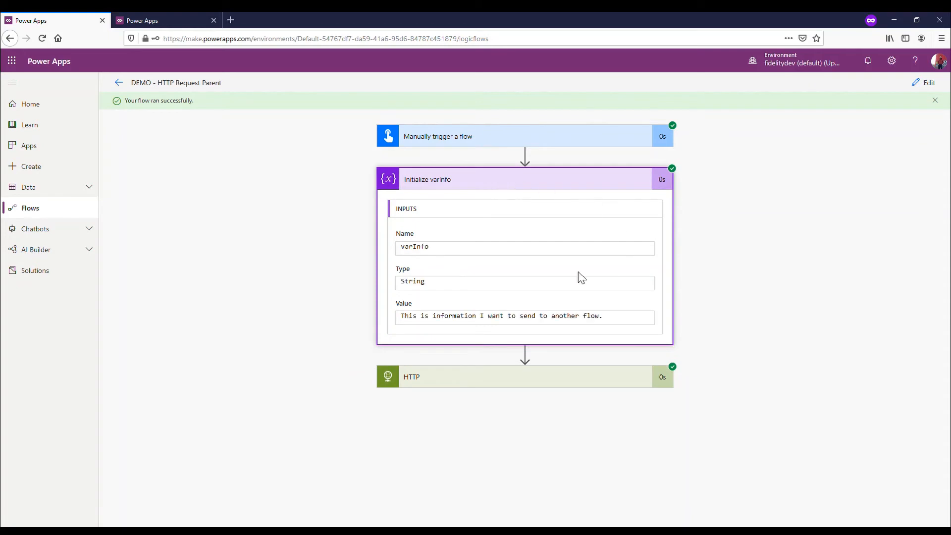
{"action": "mouse_move", "coordinate": [584, 240]}
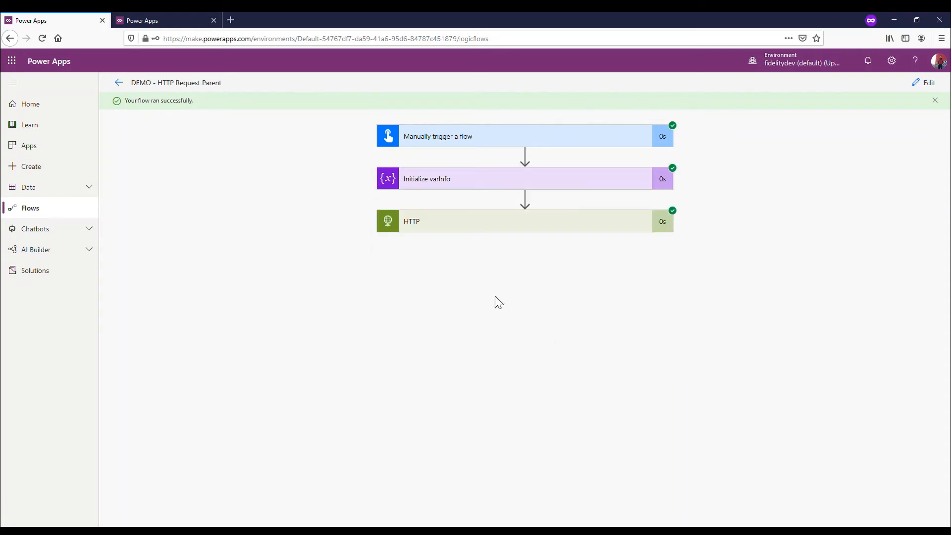
{"action": "left_click", "coordinate": [520, 221]}
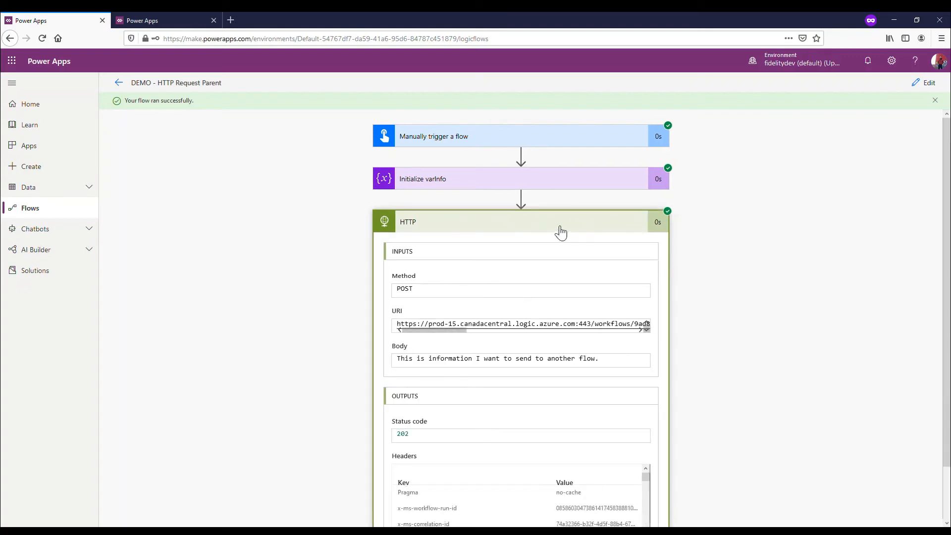
{"action": "left_click", "coordinate": [158, 20]}
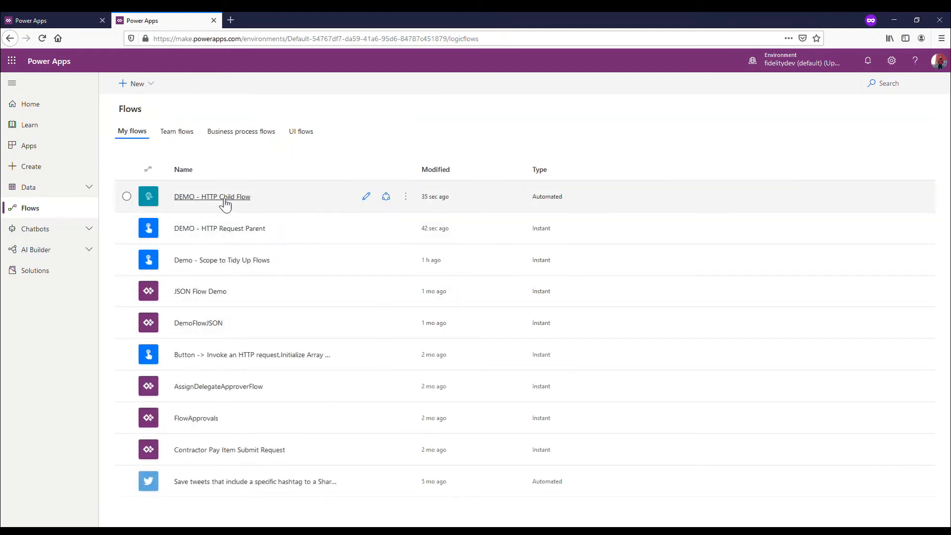
- Open DEMO - HTTP Child Flow's most recent run to check the received body, then begin editing
{"action": "left_click", "coordinate": [212, 196]}
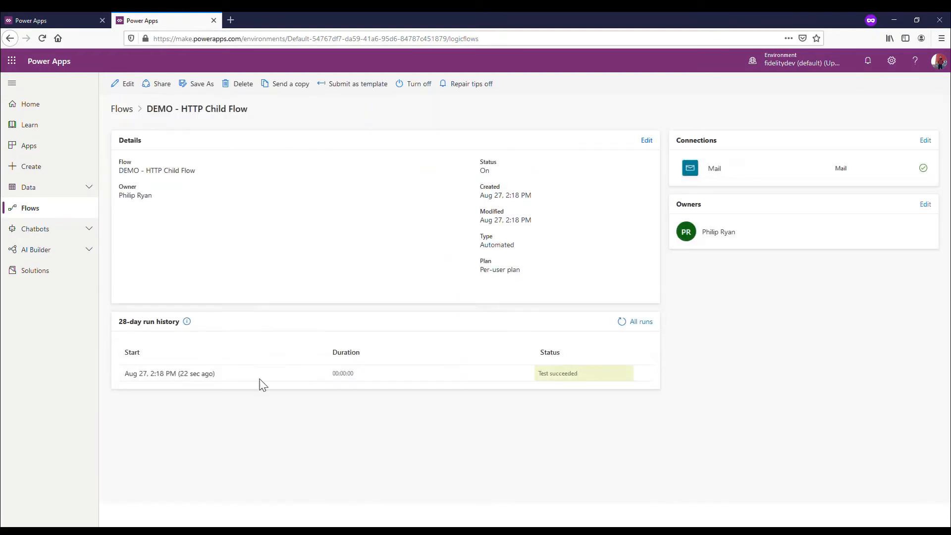
{"action": "mouse_move", "coordinate": [181, 378]}
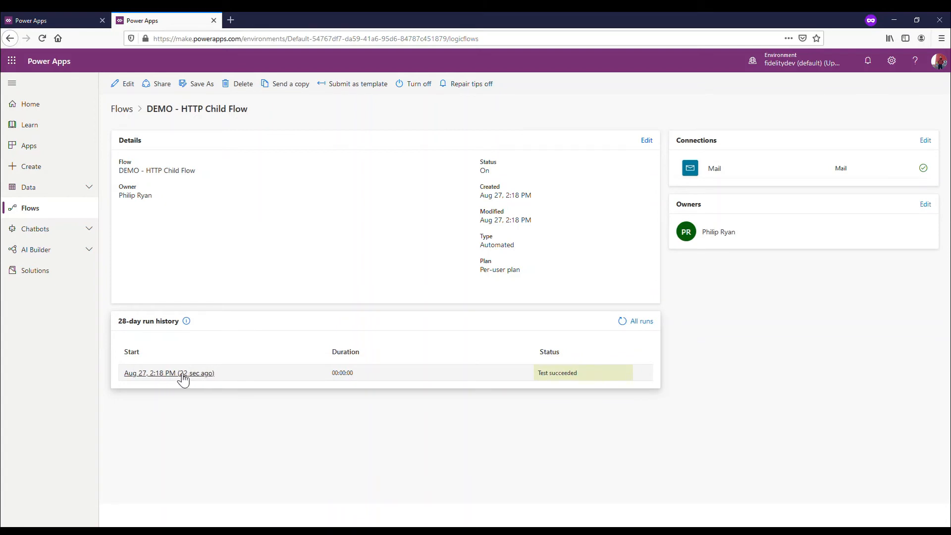
{"action": "left_click", "coordinate": [167, 373]}
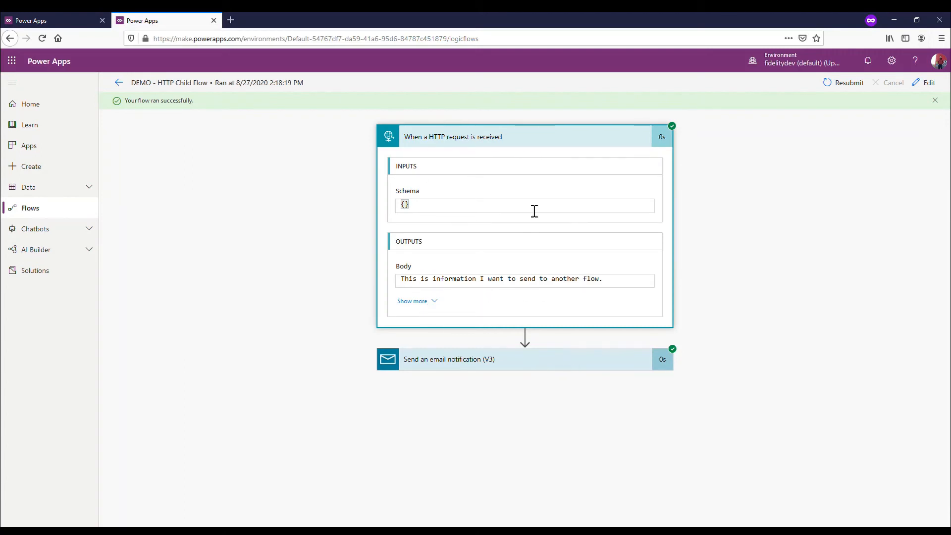
{"action": "left_click", "coordinate": [471, 135]}
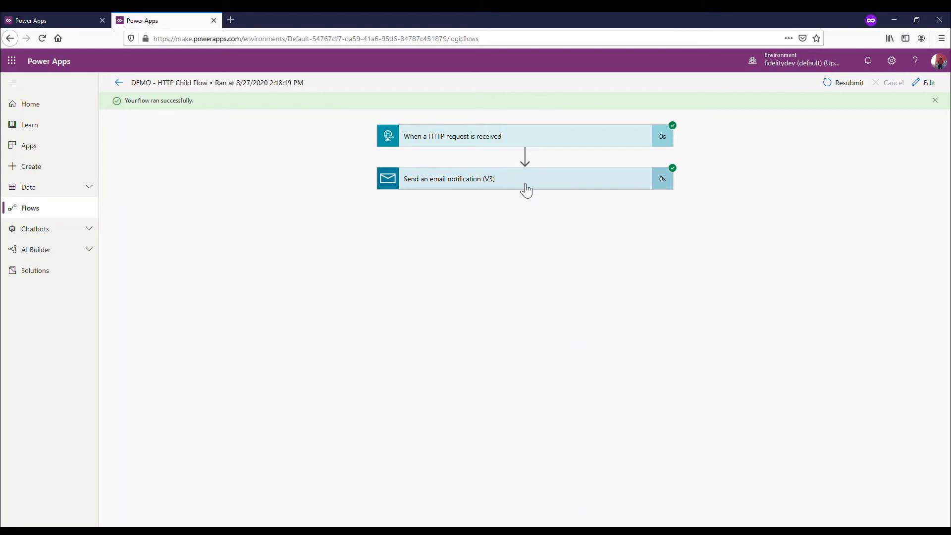
{"action": "left_click", "coordinate": [928, 83]}
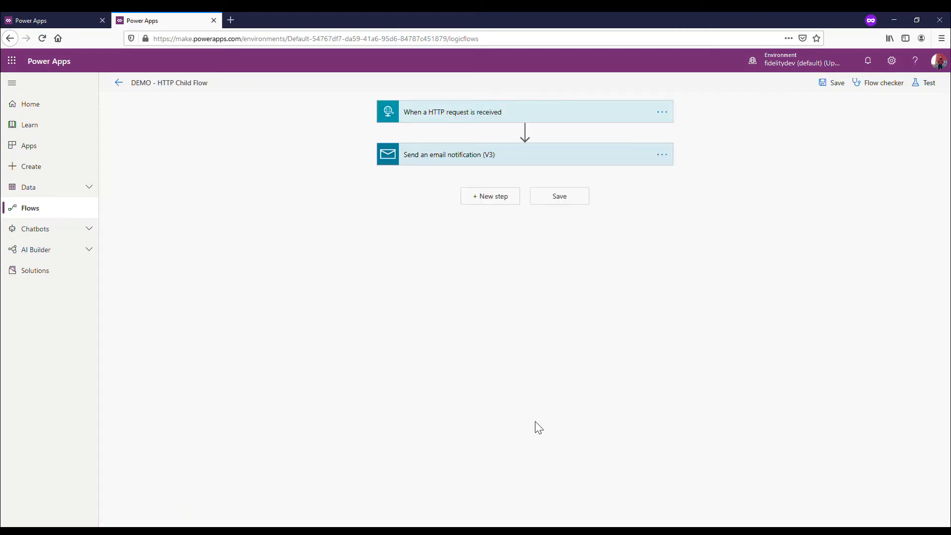
- Insert the received request Body dynamic content into the email's Body field and save the child flow
{"action": "left_click", "coordinate": [449, 154]}
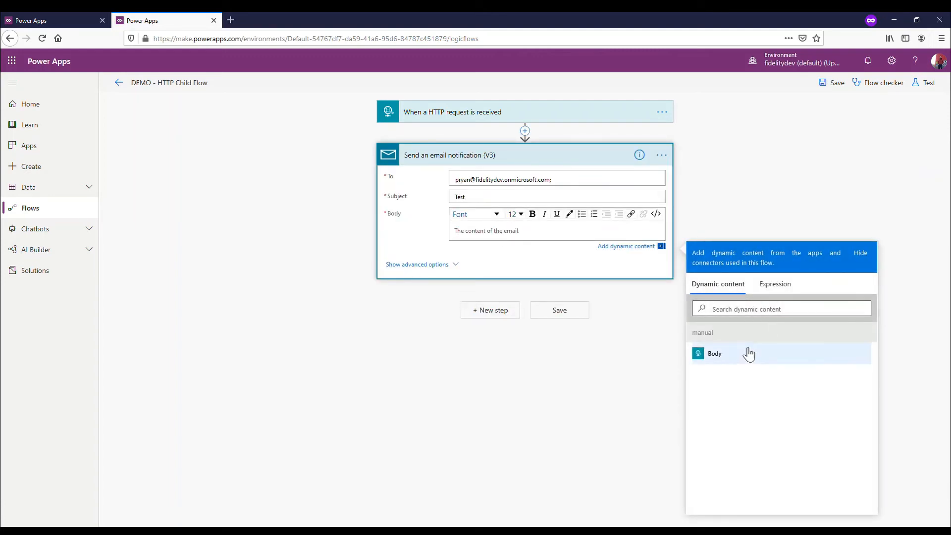
{"action": "left_click", "coordinate": [714, 352]}
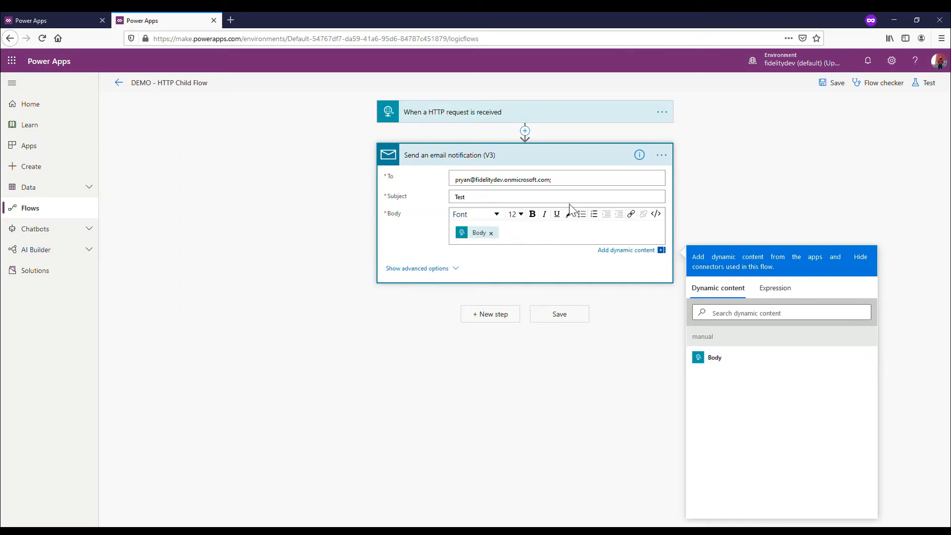
{"action": "left_click", "coordinate": [543, 154]}
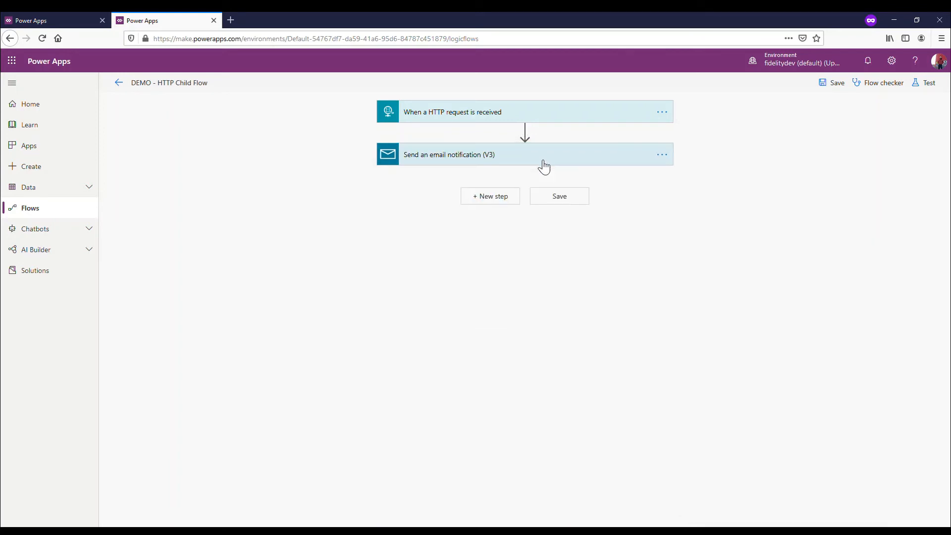
{"action": "mouse_move", "coordinate": [837, 83]}
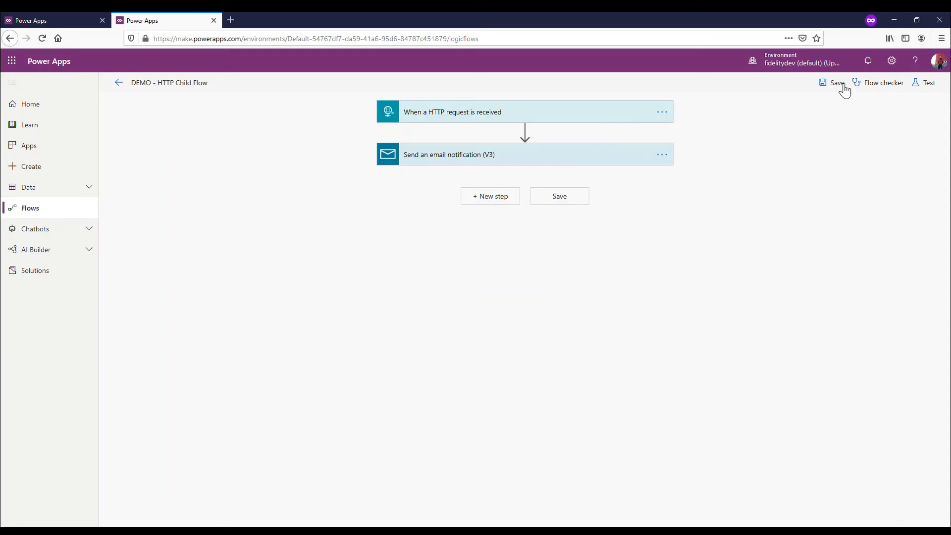
{"action": "left_click", "coordinate": [837, 83]}
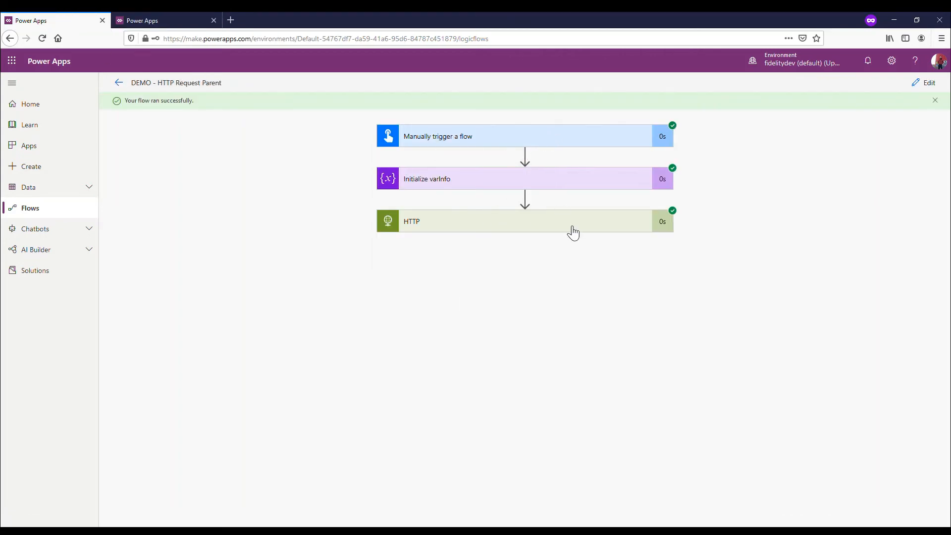
- Inspect Initialize varInfo in the parent run, collapse it, and go back to My flows
{"action": "left_click", "coordinate": [504, 179]}
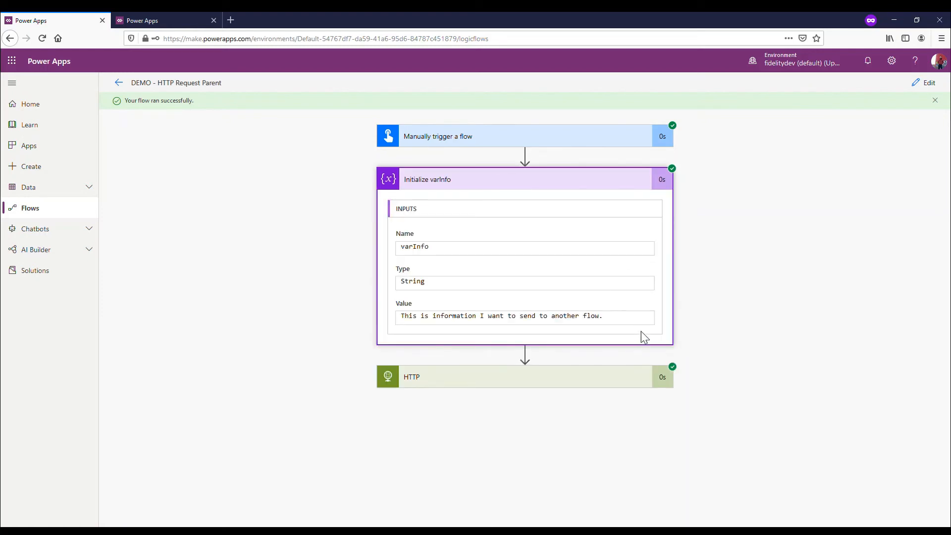
{"action": "mouse_move", "coordinate": [563, 182]}
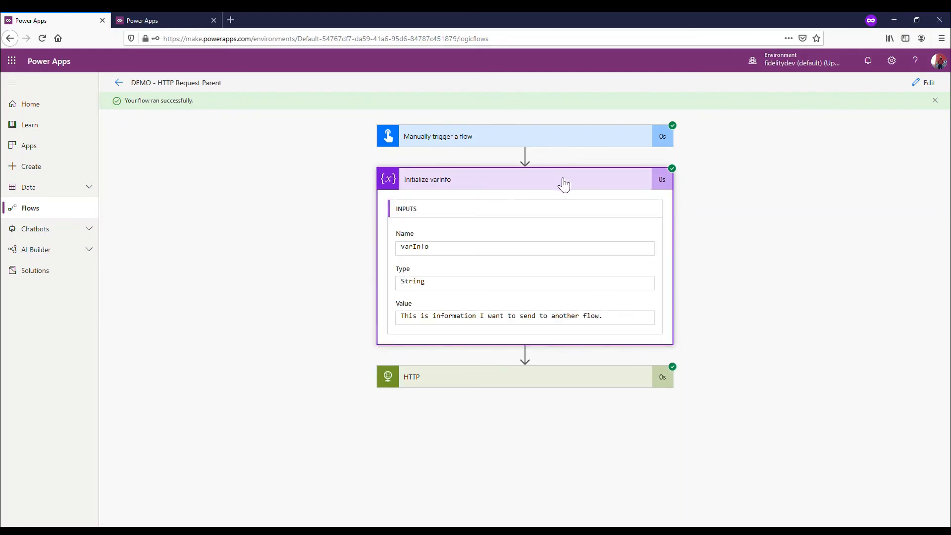
{"action": "left_click", "coordinate": [563, 179]}
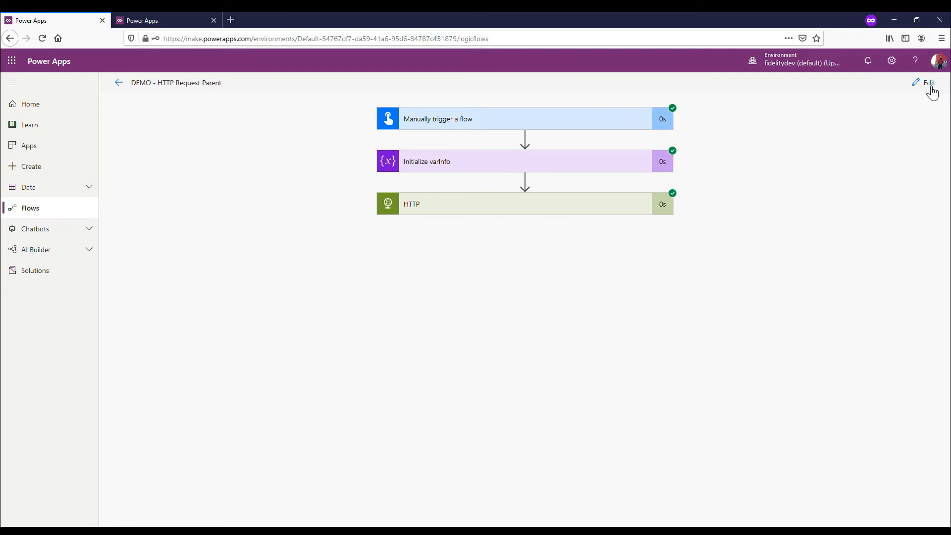
{"action": "mouse_move", "coordinate": [338, 69]}
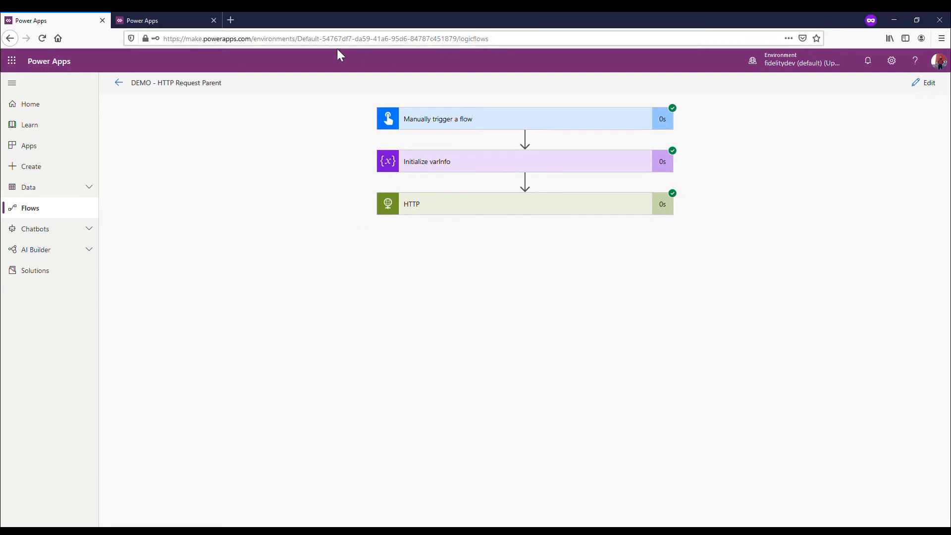
{"action": "left_click", "coordinate": [119, 82]}
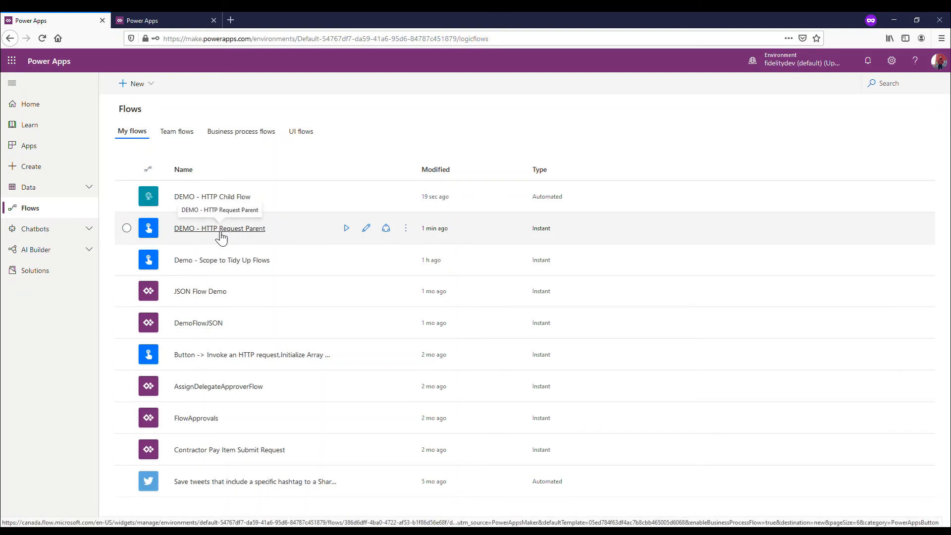
- Start a new run of DEMO - HTTP Request Parent and confirm it with Done
{"action": "left_click", "coordinate": [220, 227]}
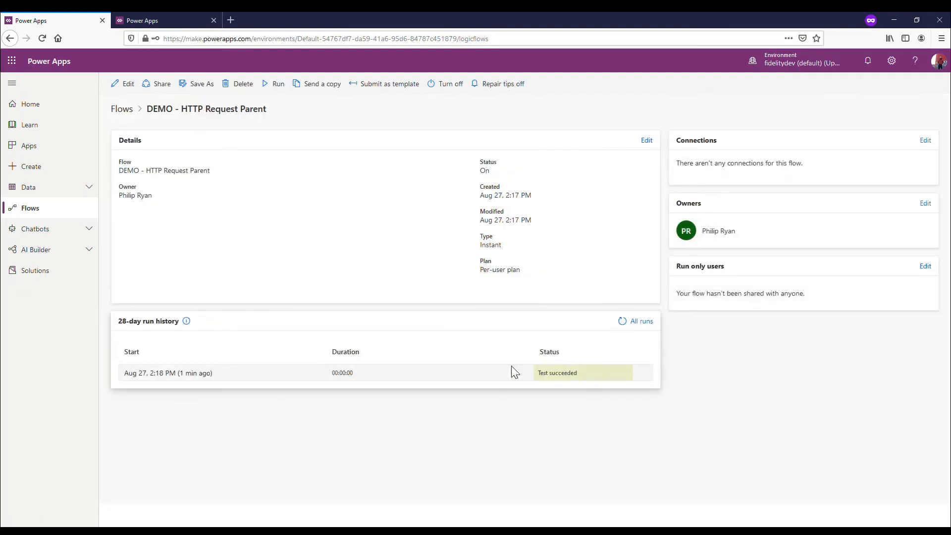
{"action": "left_click", "coordinate": [278, 83]}
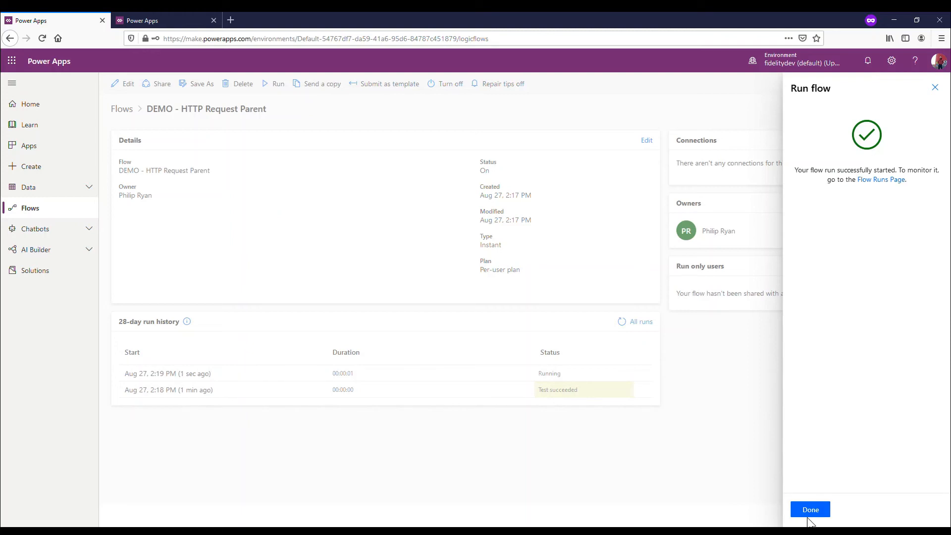
{"action": "left_click", "coordinate": [810, 509]}
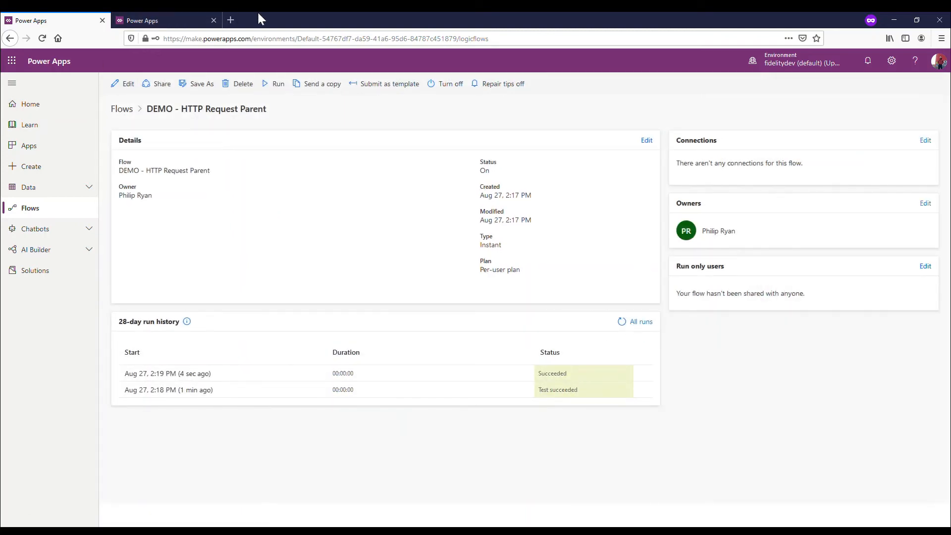
{"action": "mouse_move", "coordinate": [42, 104]}
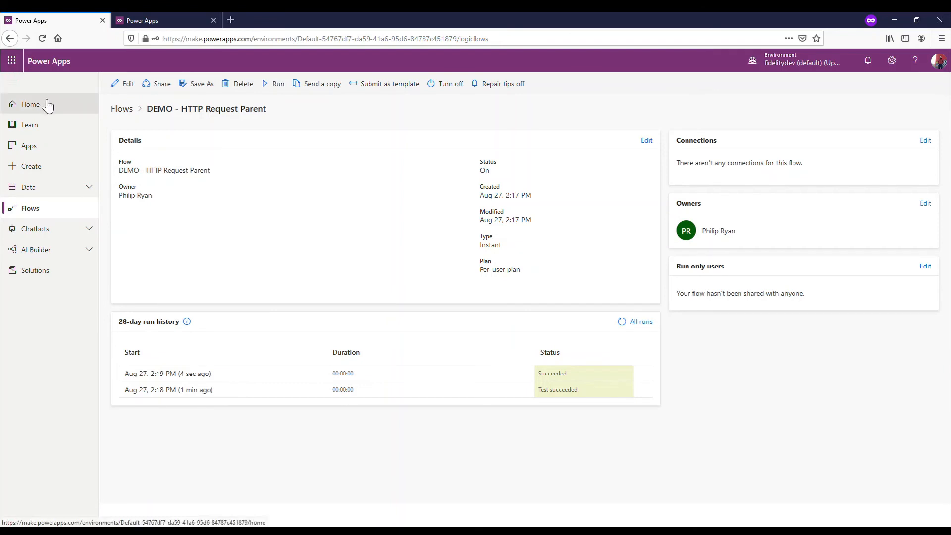
- Launch Outlook in a new tab, dismiss the survey, and read the 2:19 PM Test email
{"action": "left_click", "coordinate": [13, 59]}
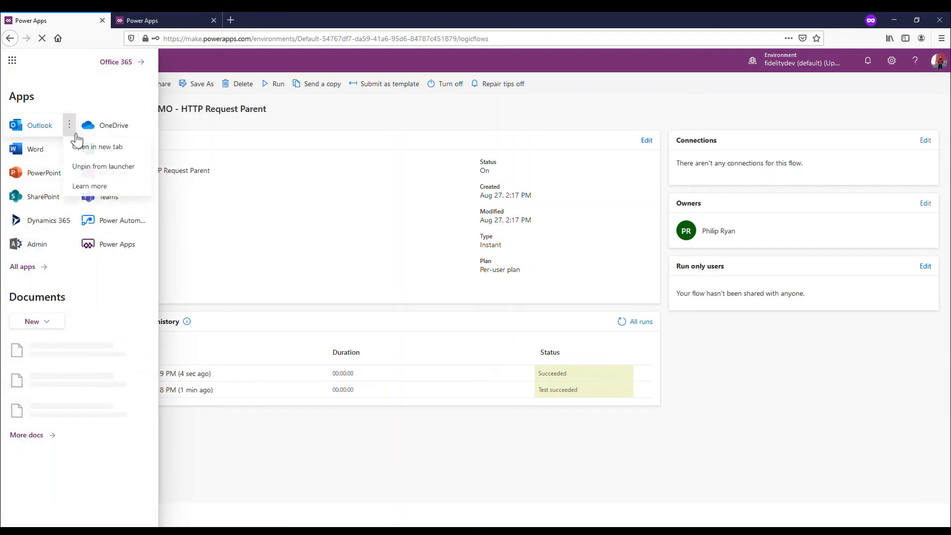
{"action": "left_click", "coordinate": [99, 147]}
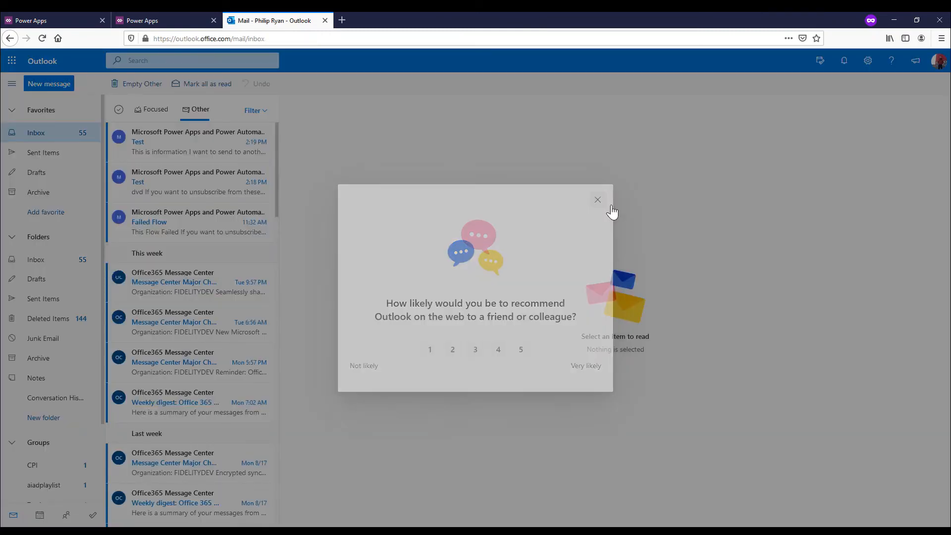
{"action": "left_click", "coordinate": [597, 199]}
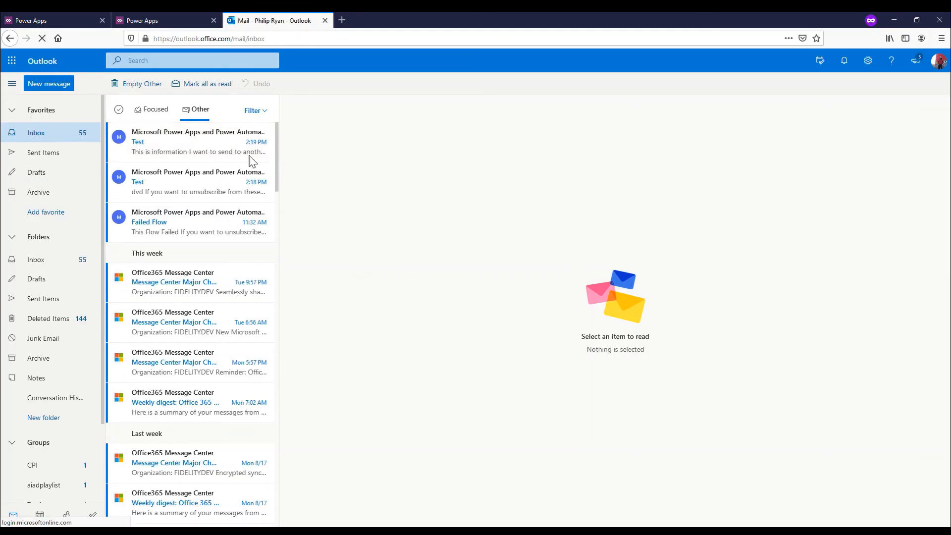
{"action": "left_click", "coordinate": [188, 142]}
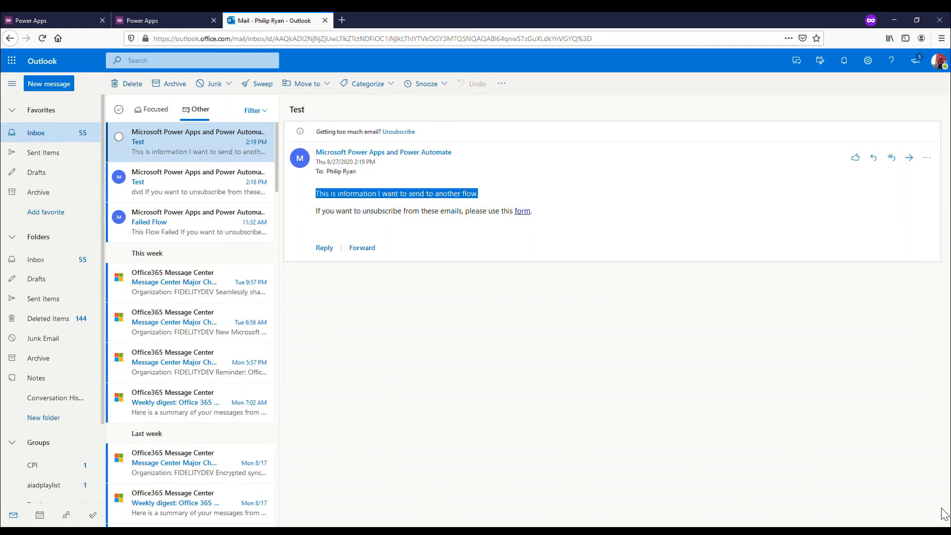
{"action": "mouse_move", "coordinate": [38, 11]}
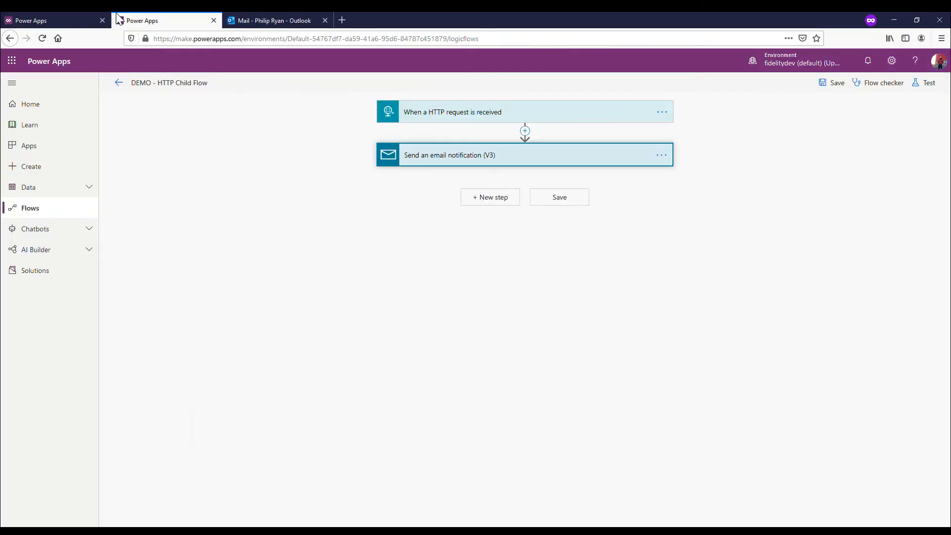
{"action": "mouse_move", "coordinate": [74, 19]}
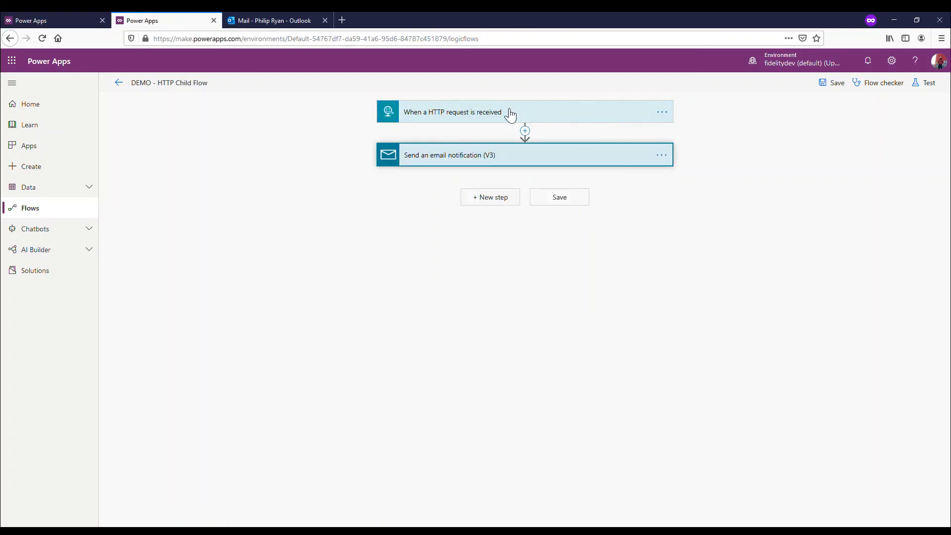
- Expand the When a HTTP request is received trigger to show its POST URL
{"action": "left_click", "coordinate": [462, 112]}
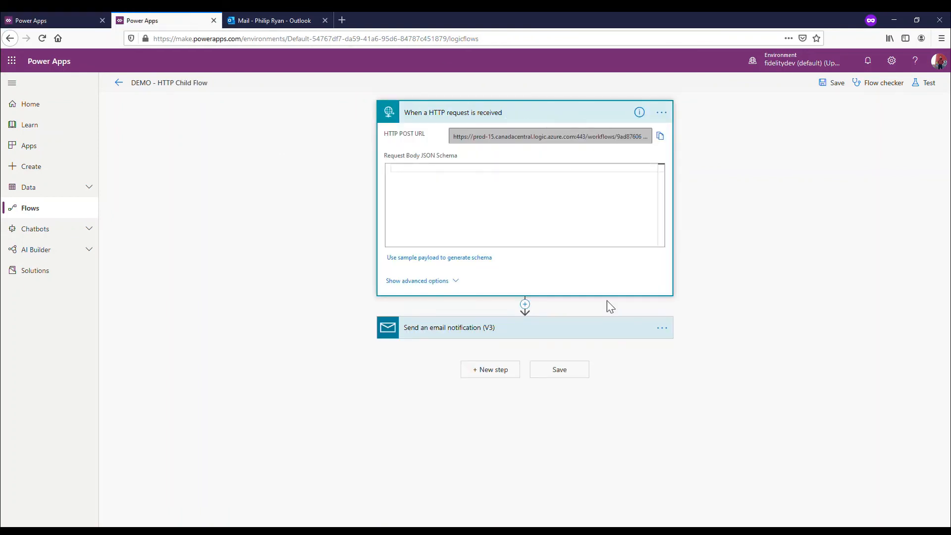
{"action": "mouse_move", "coordinate": [507, 133]}
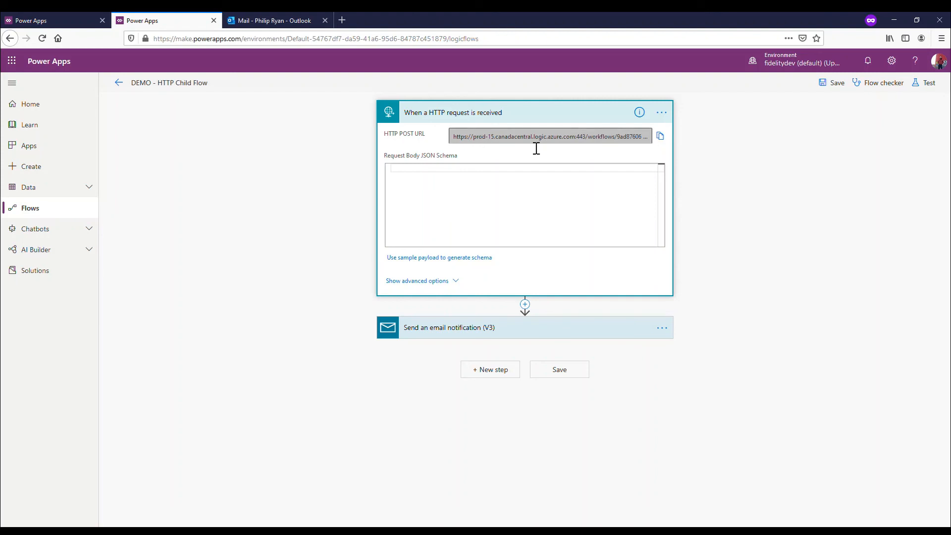
{"action": "mouse_move", "coordinate": [608, 146]}
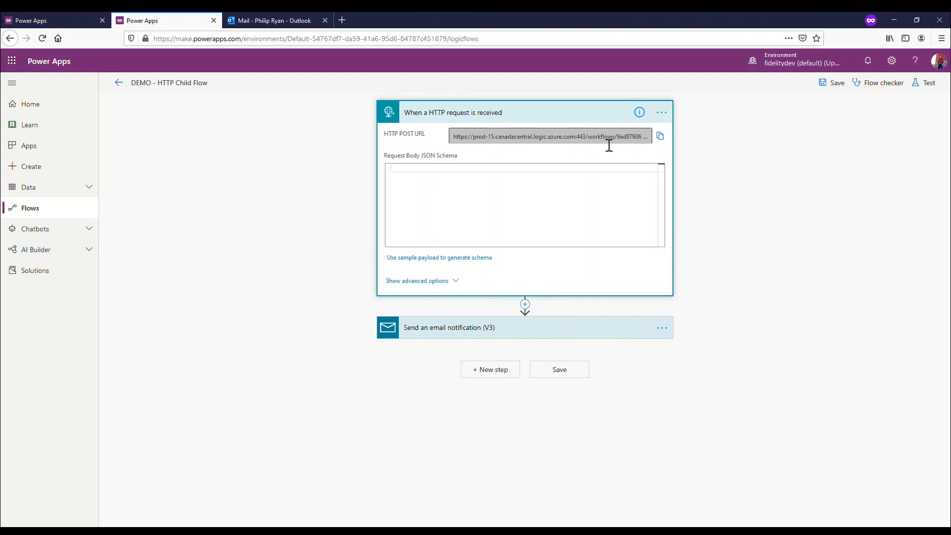